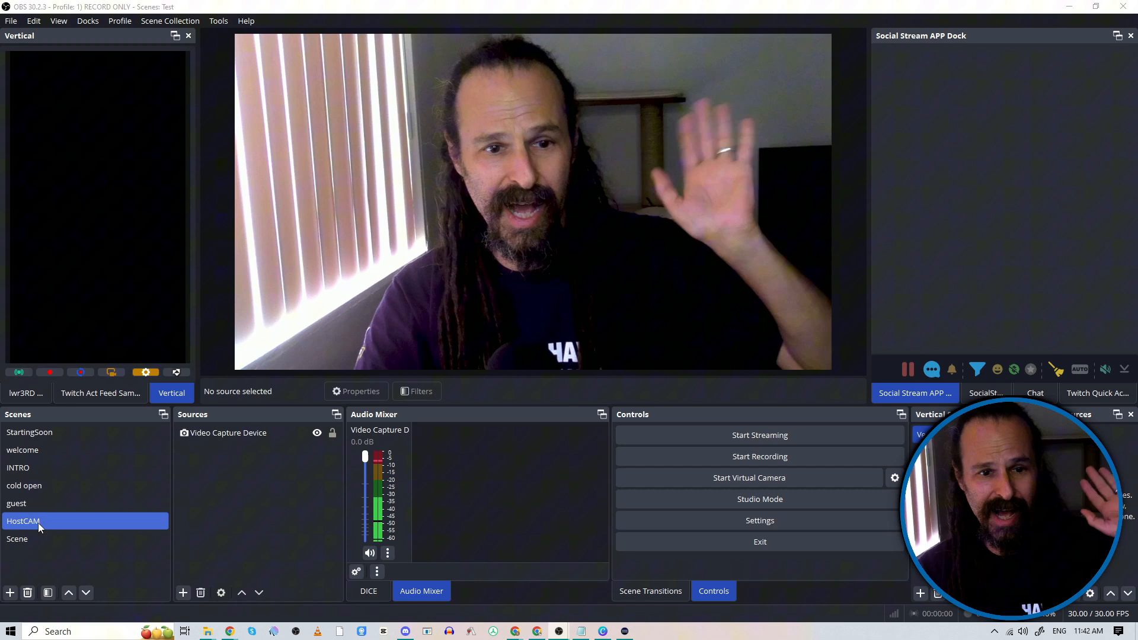
Preview the welcome and StartingSoon scenes, then return to HostCAM.
left_click(22, 450)
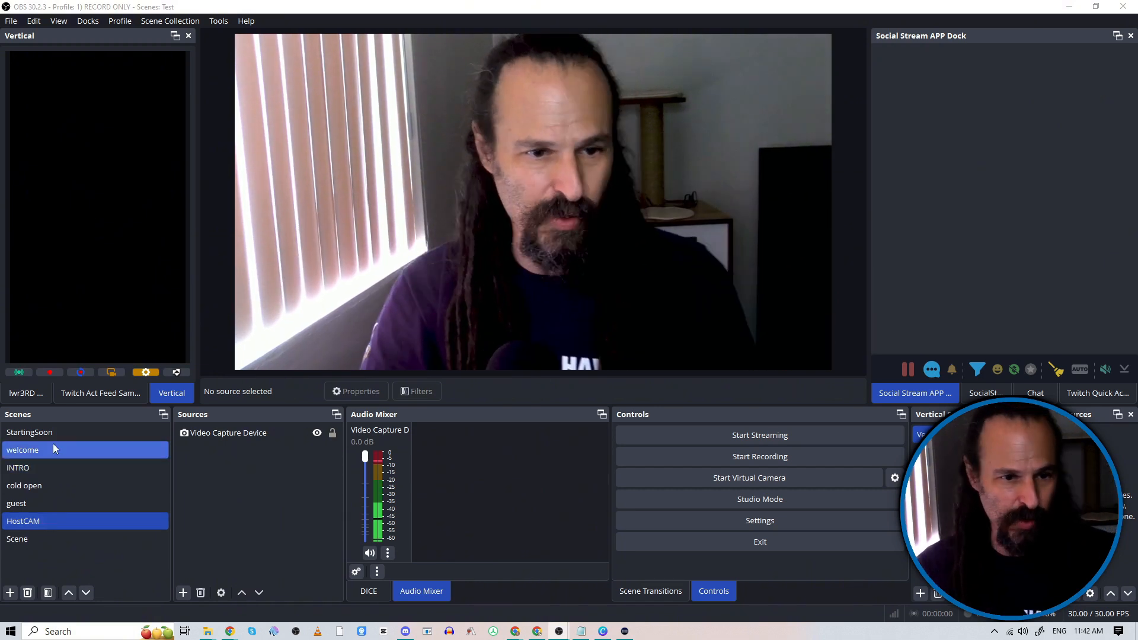
left_click(29, 432)
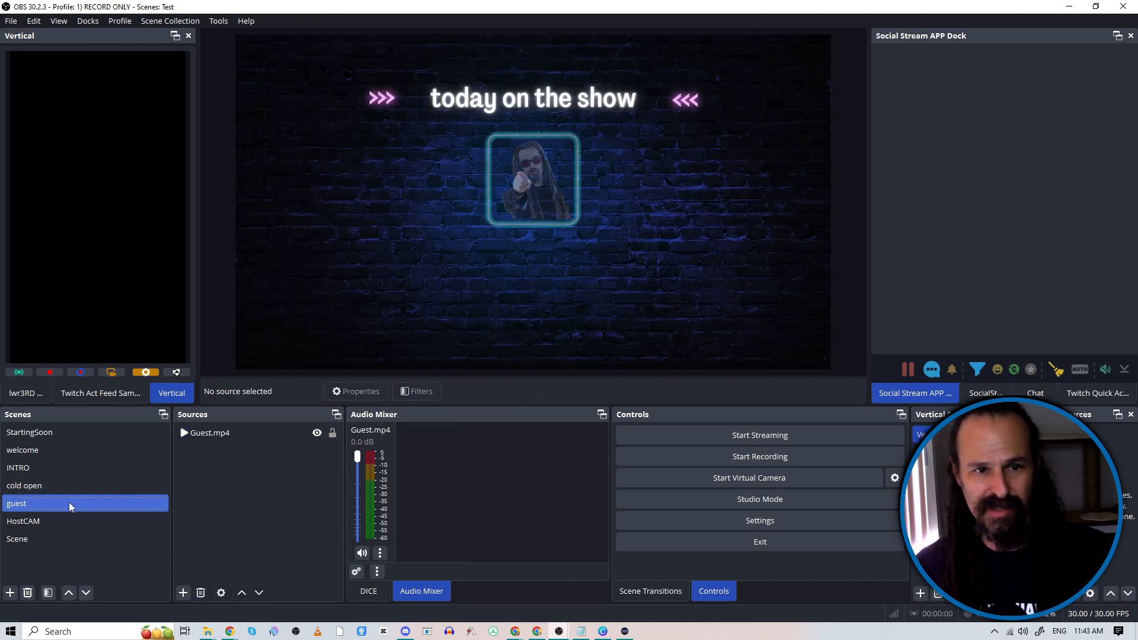
left_click(23, 520)
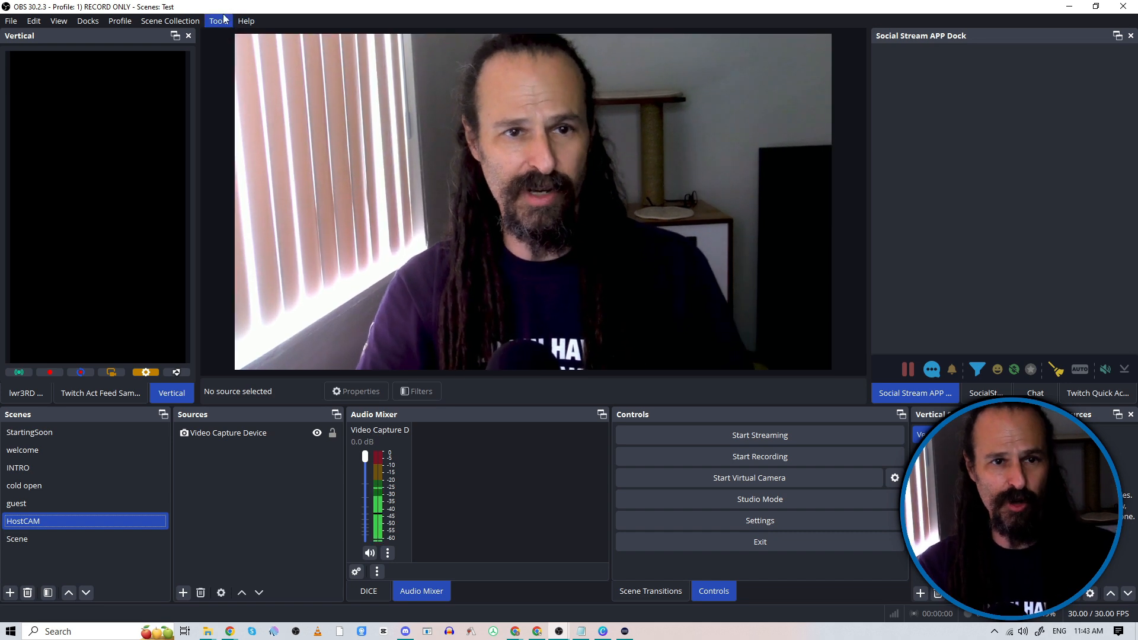
Open the Advanced Scene Switcher and stop it from the General tab.
left_click(218, 20)
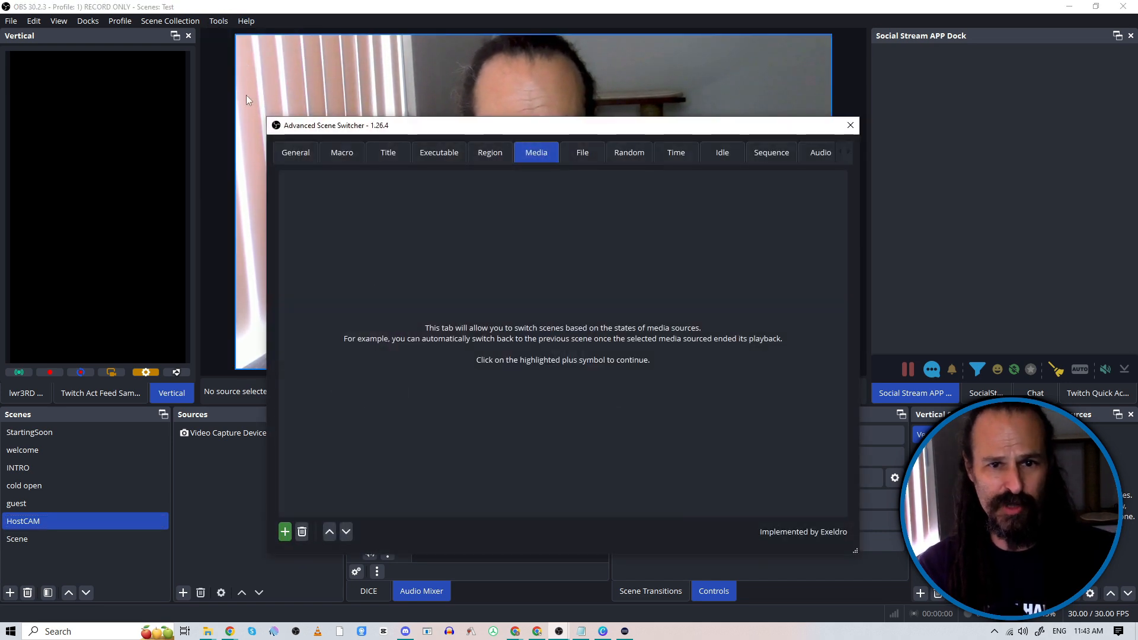
left_click(295, 152)
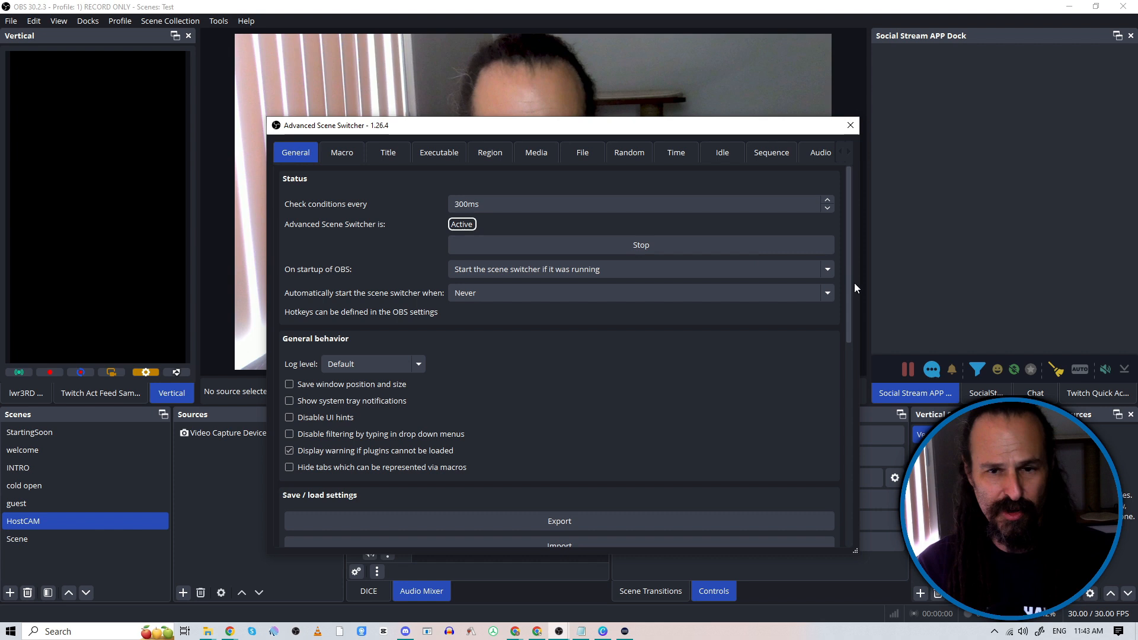
mouse_move(640, 244)
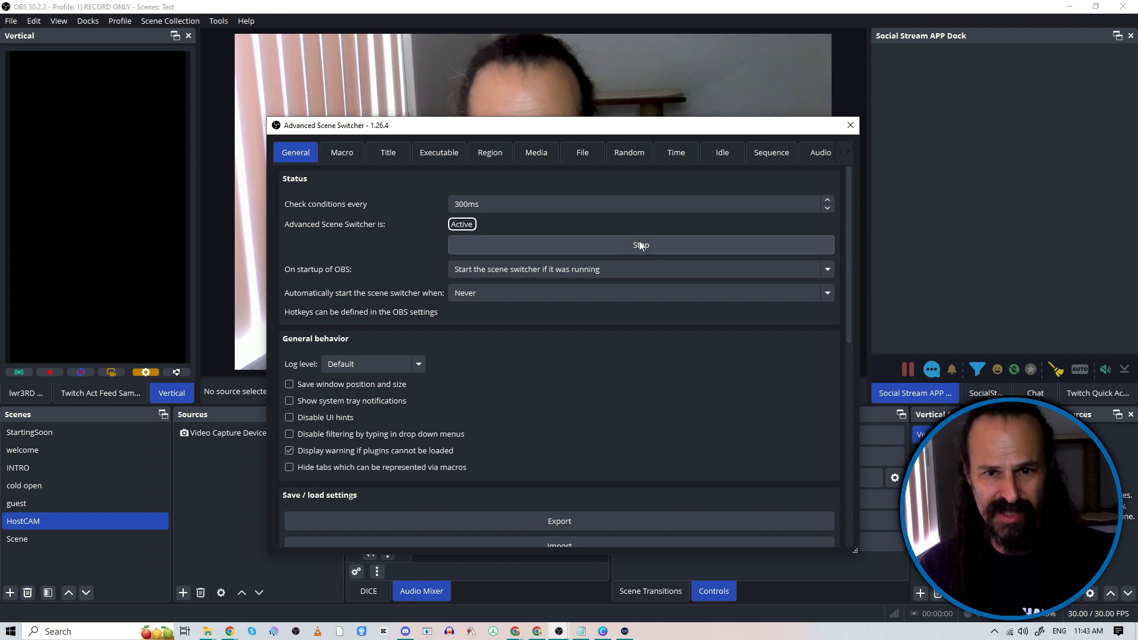
left_click(640, 245)
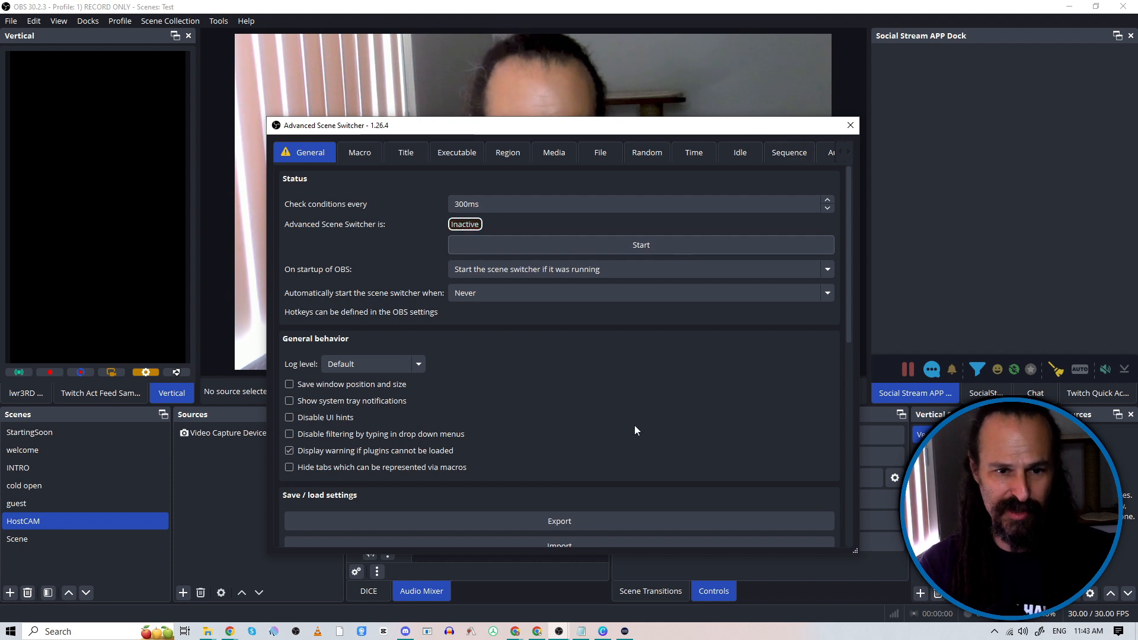
mouse_move(572, 411)
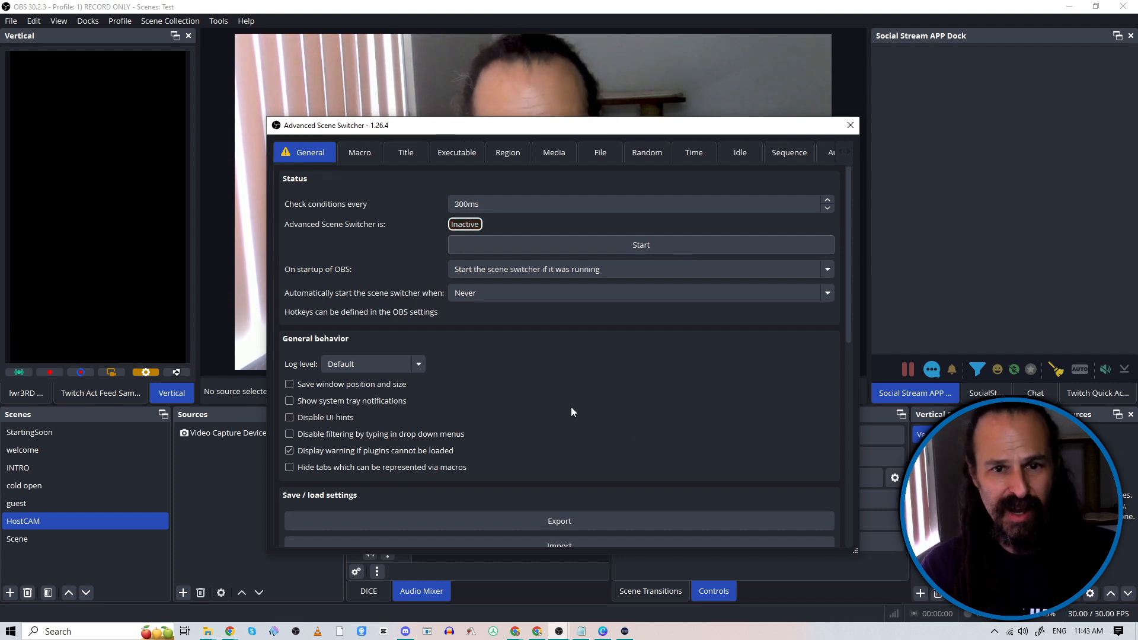
mouse_move(660, 221)
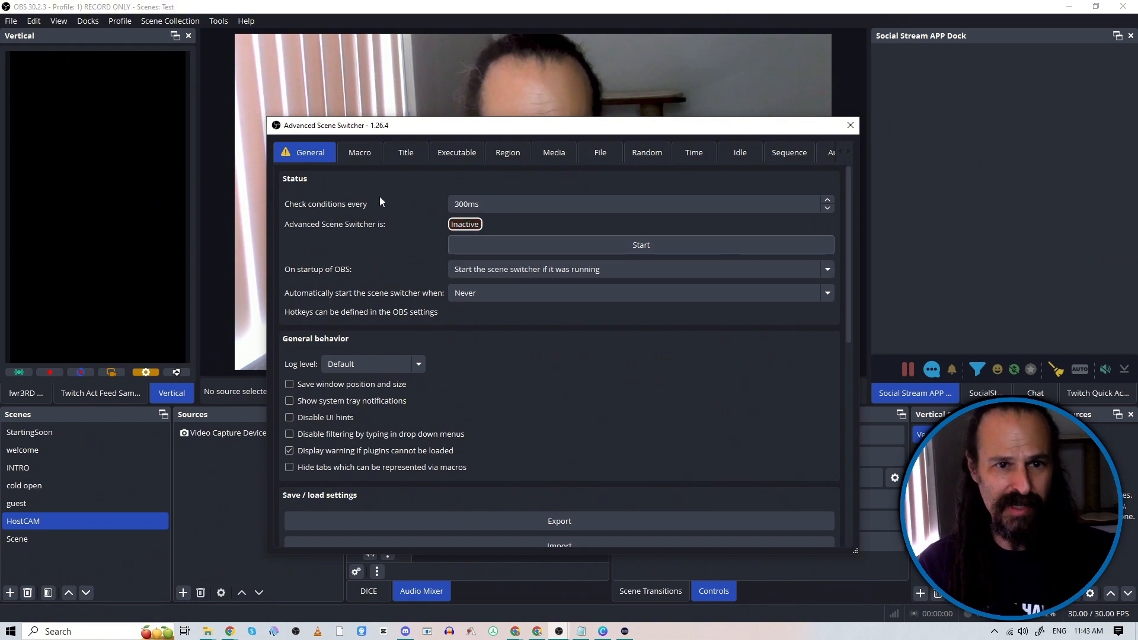
mouse_move(384, 194)
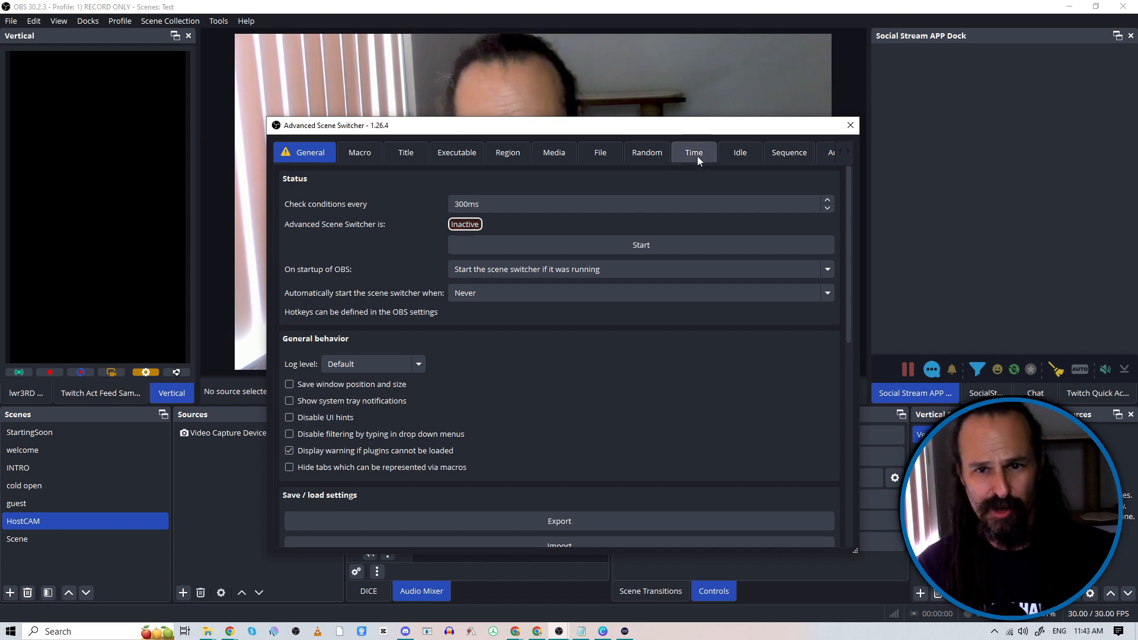
Add a new time-based switching rule on the Time tab.
left_click(692, 153)
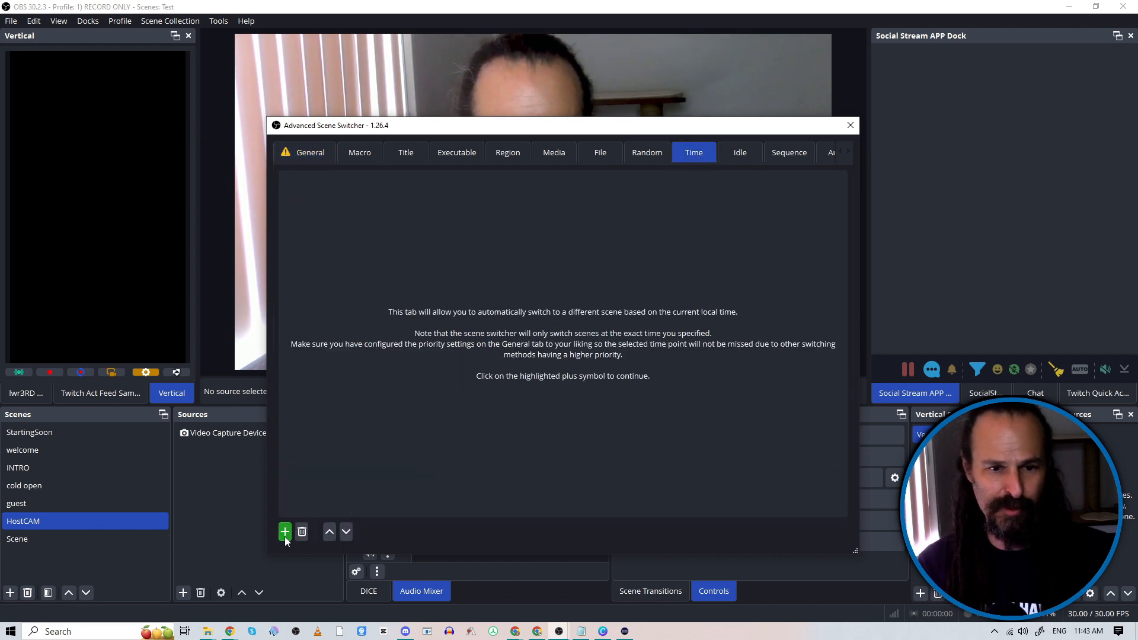
left_click(285, 531)
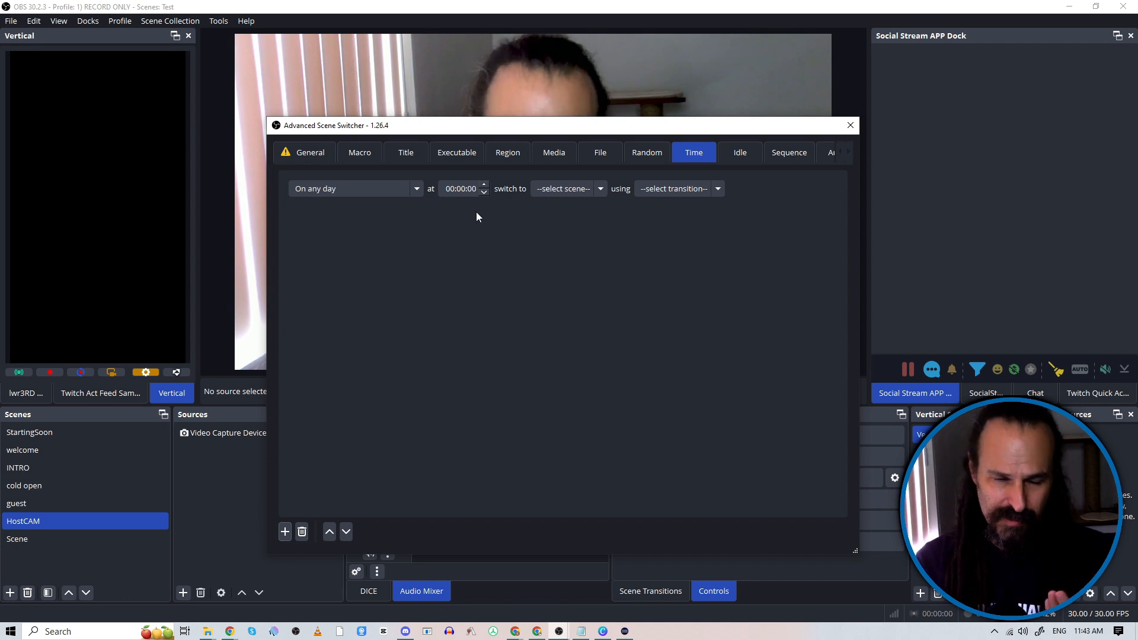
mouse_move(559, 221)
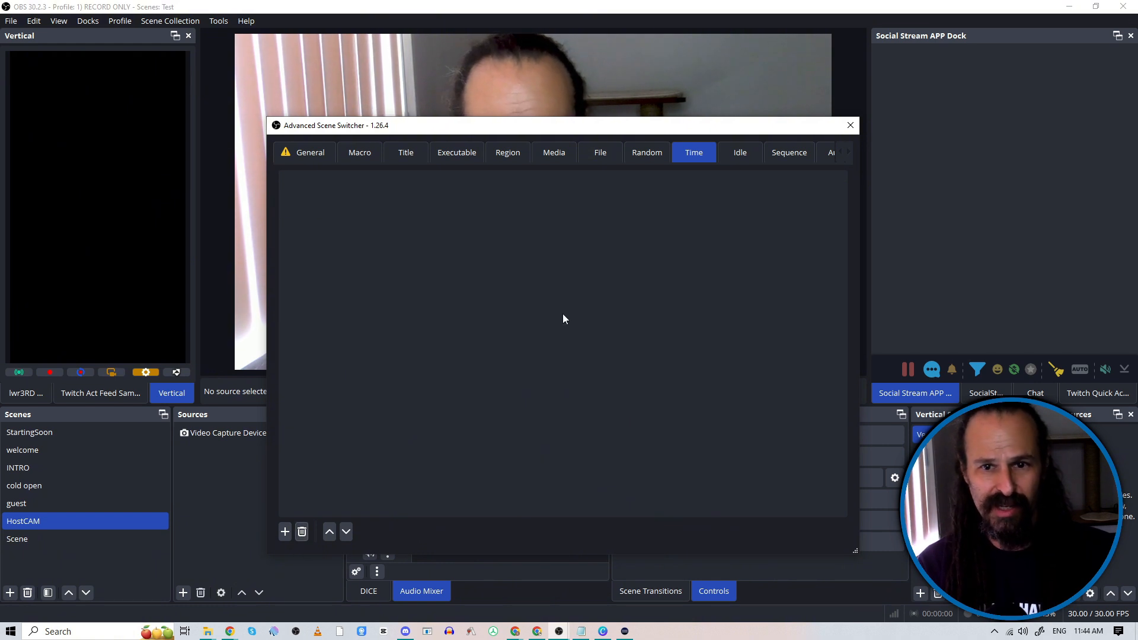
Add a sequence rule cutting from StartingSoon to welcome after 5 seconds.
left_click(788, 152)
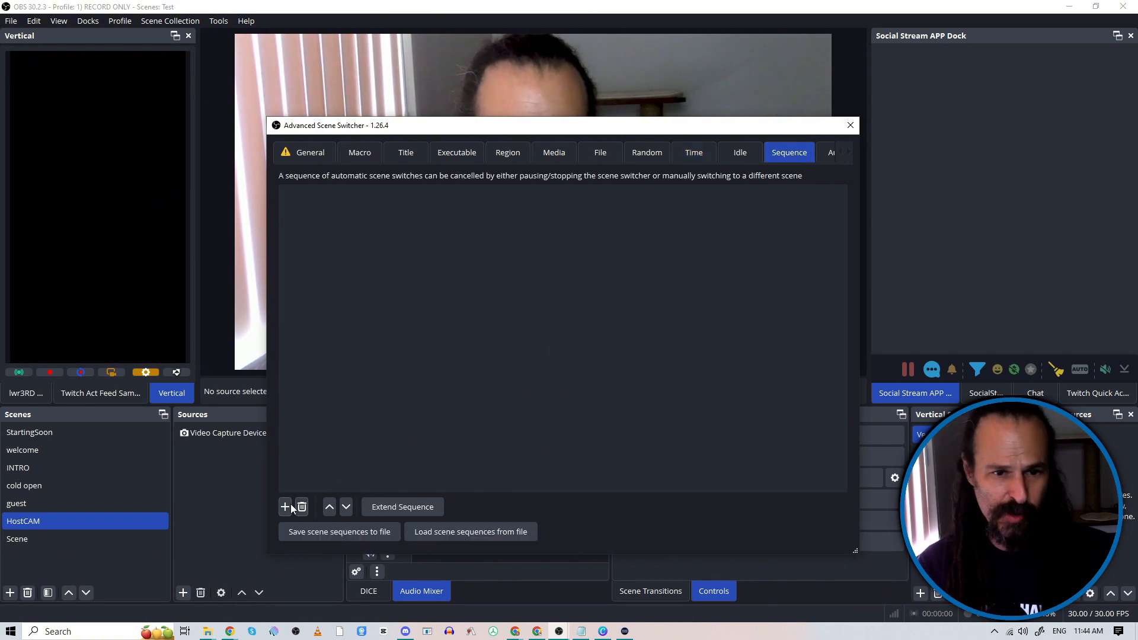
left_click(284, 506)
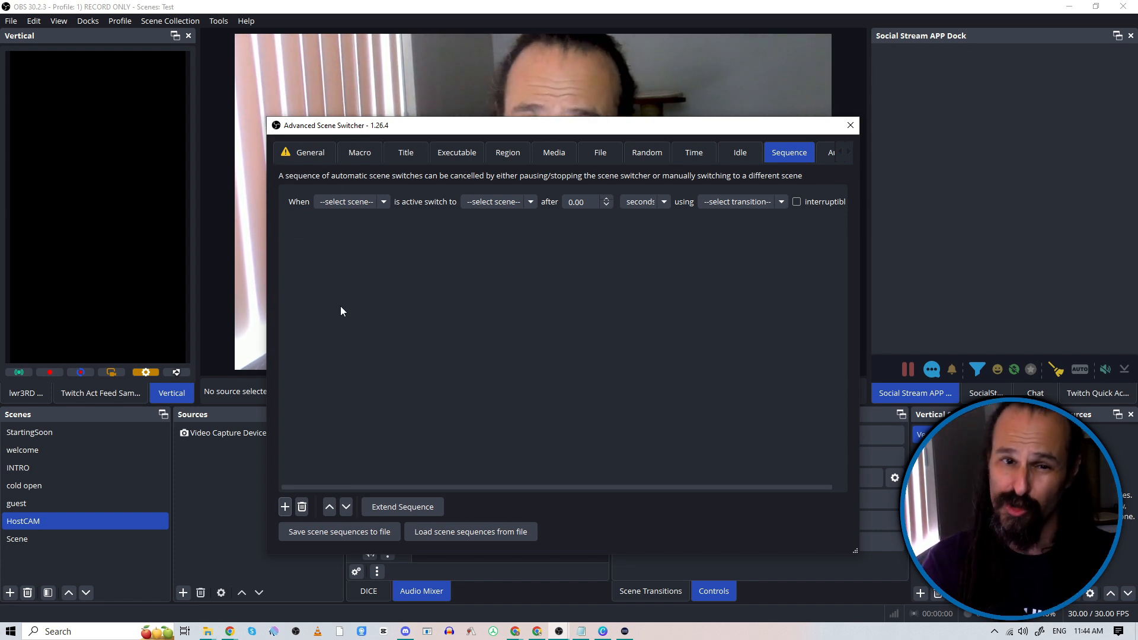
left_click(350, 201)
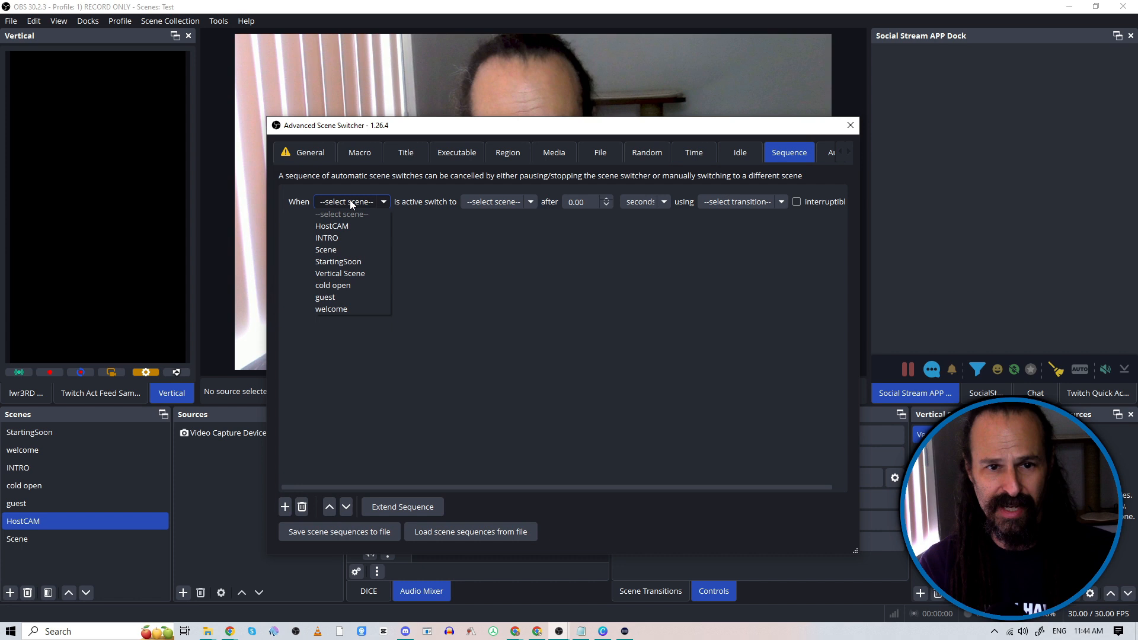
left_click(337, 261)
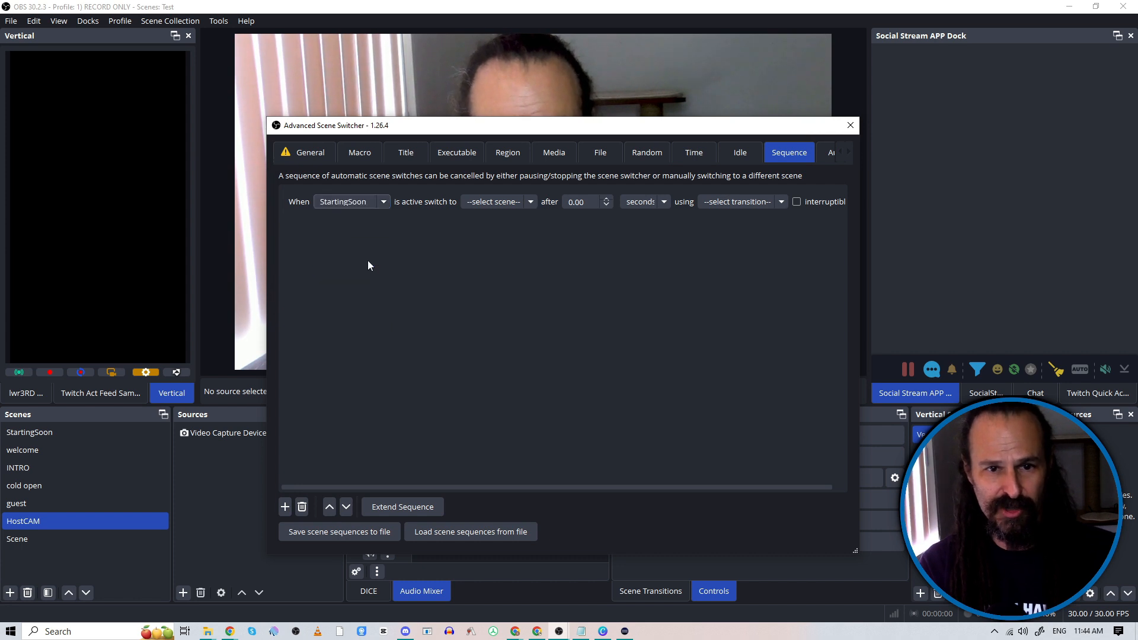
left_click(470, 211)
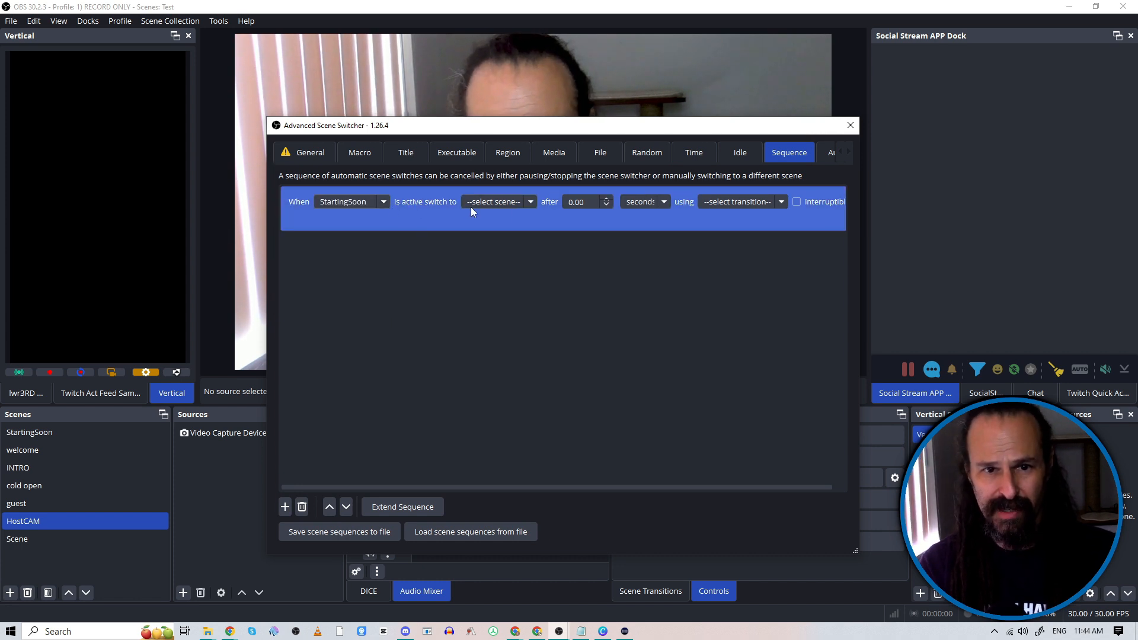
left_click(498, 201)
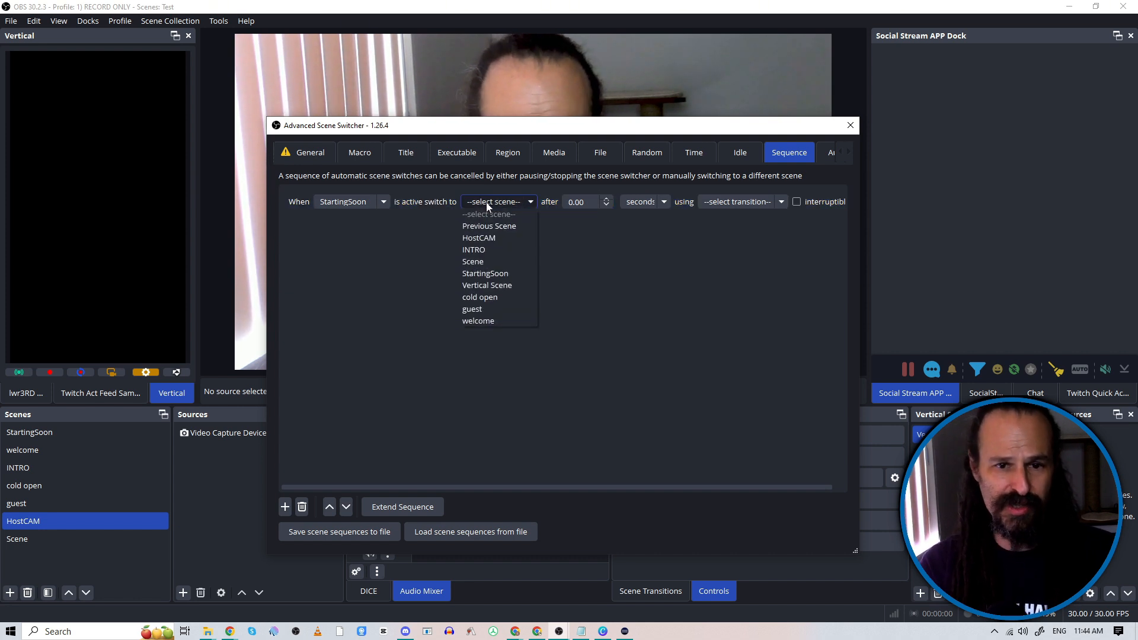
left_click(478, 320)
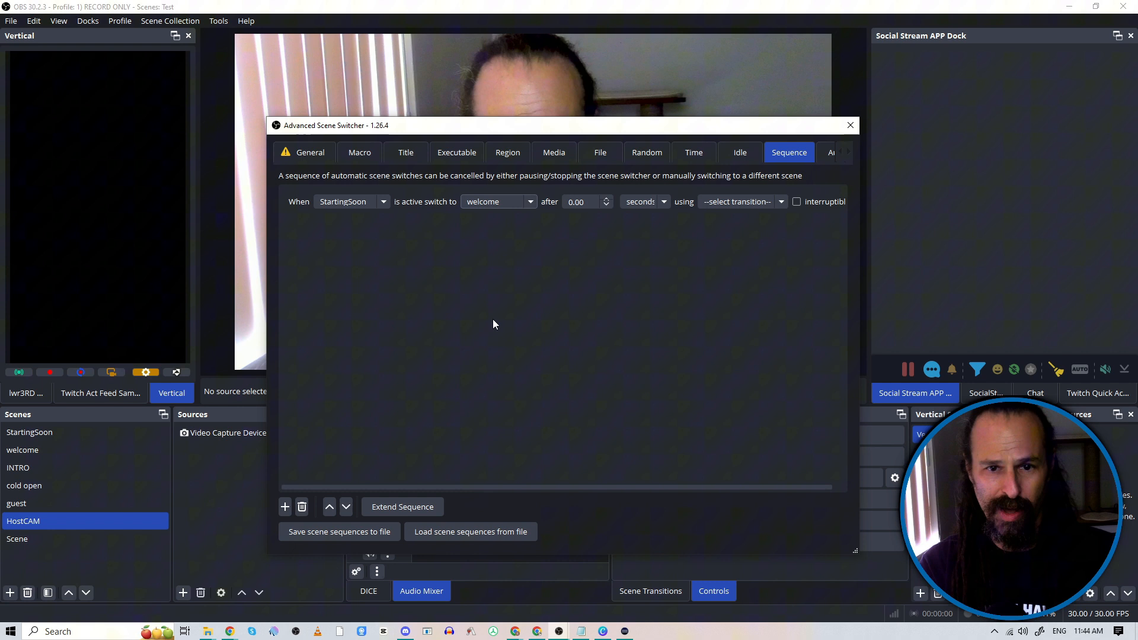
left_click(588, 201)
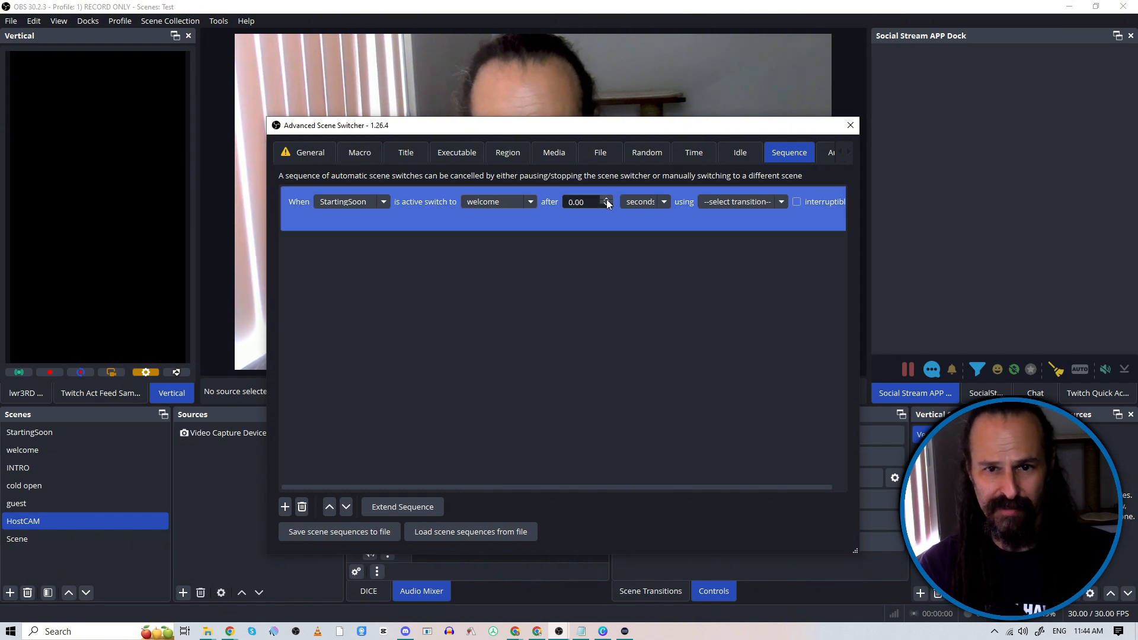
left_click(605, 199)
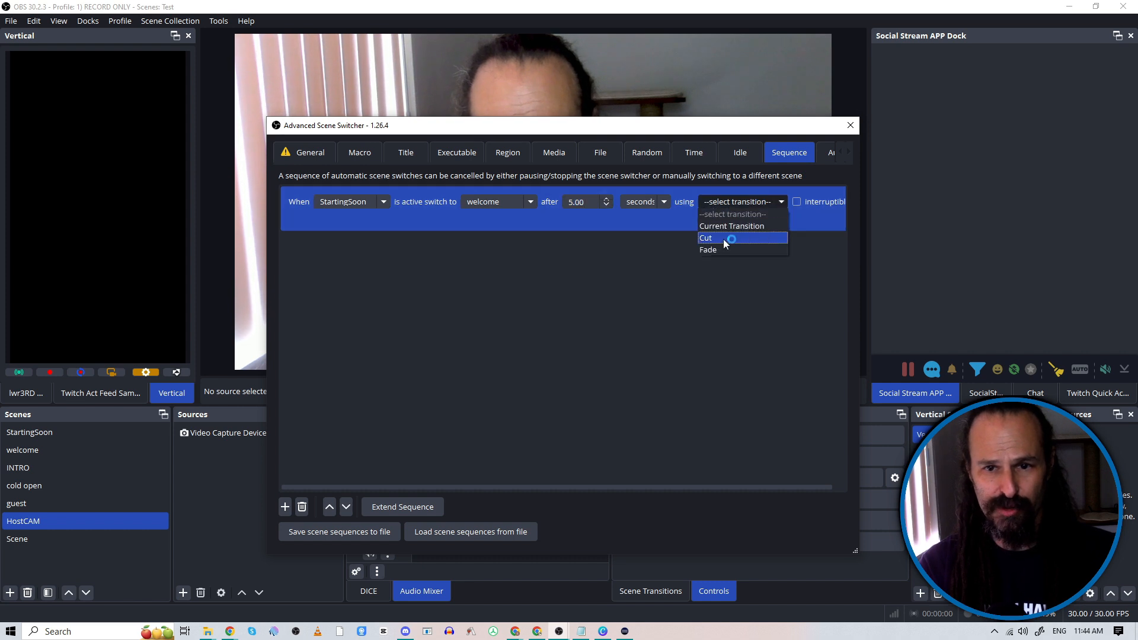
left_click(704, 237)
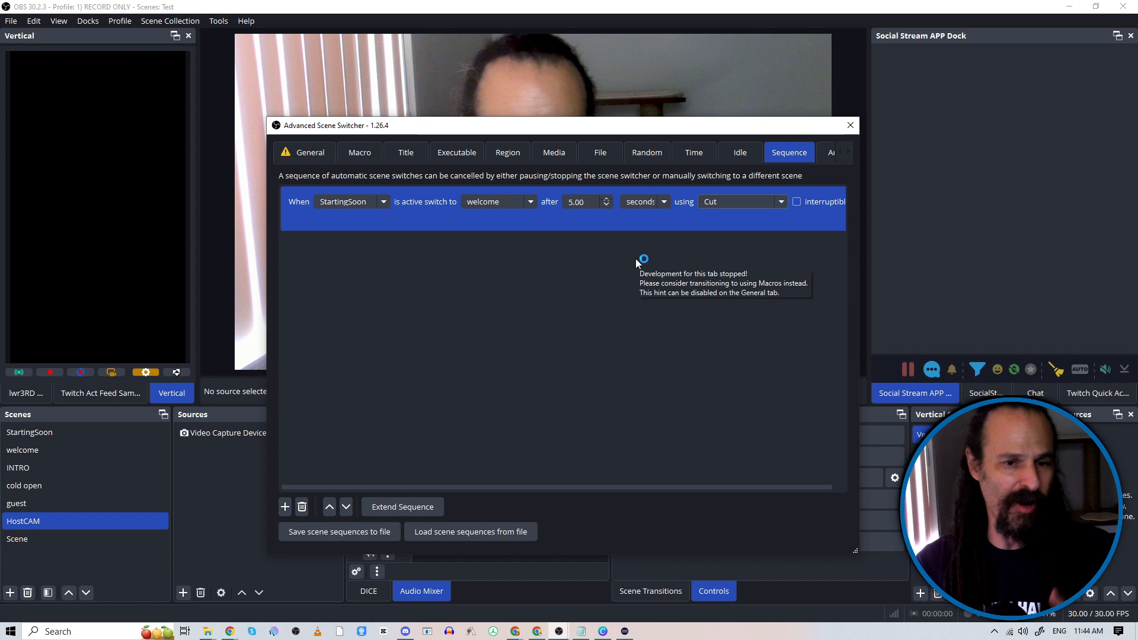
mouse_move(566, 362)
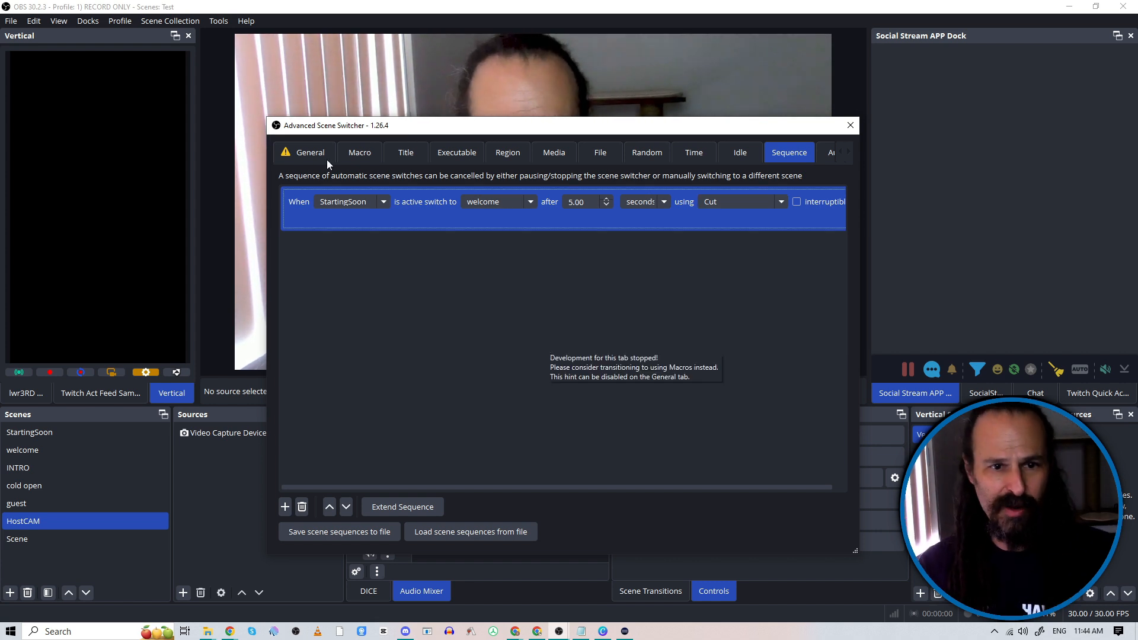
Start the scene switcher so it reads Active, and close its window.
left_click(309, 152)
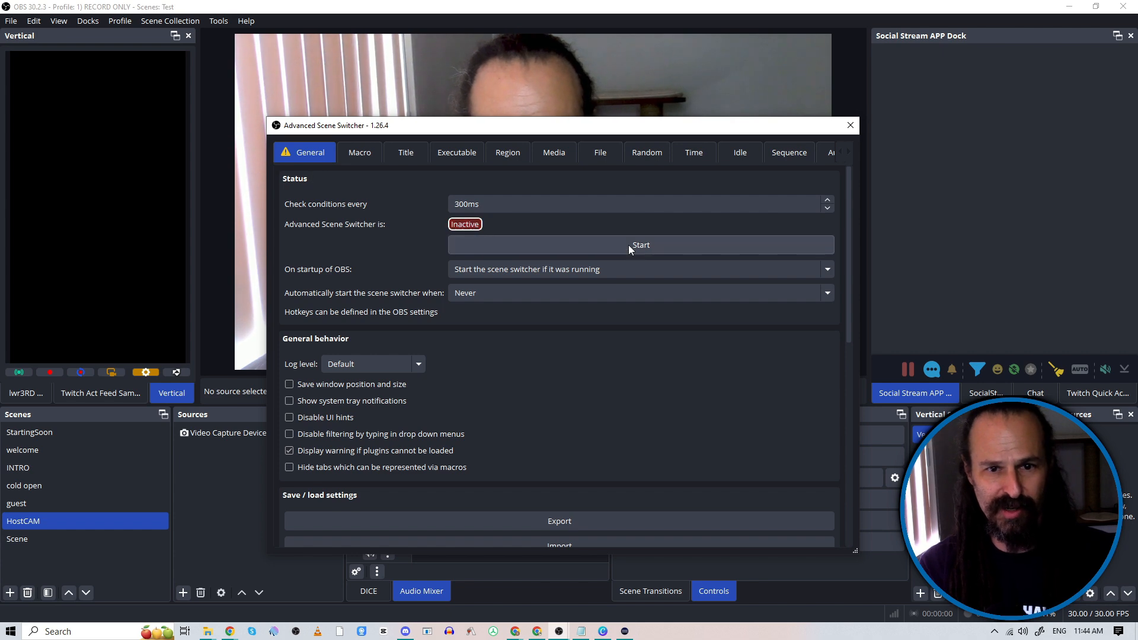
left_click(640, 244)
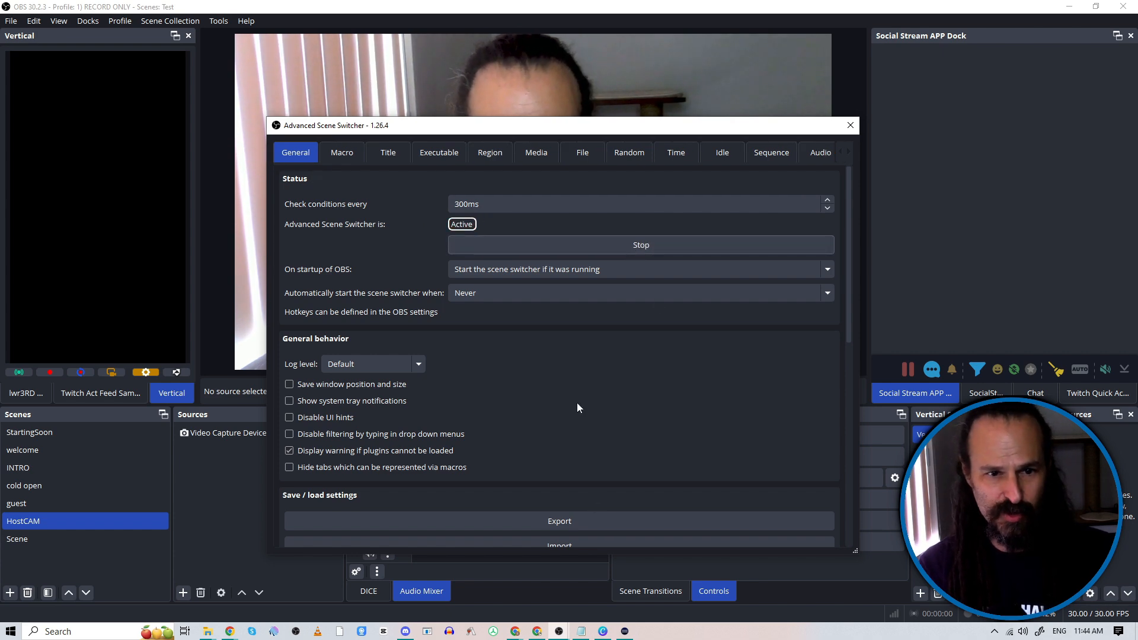
left_click(850, 125)
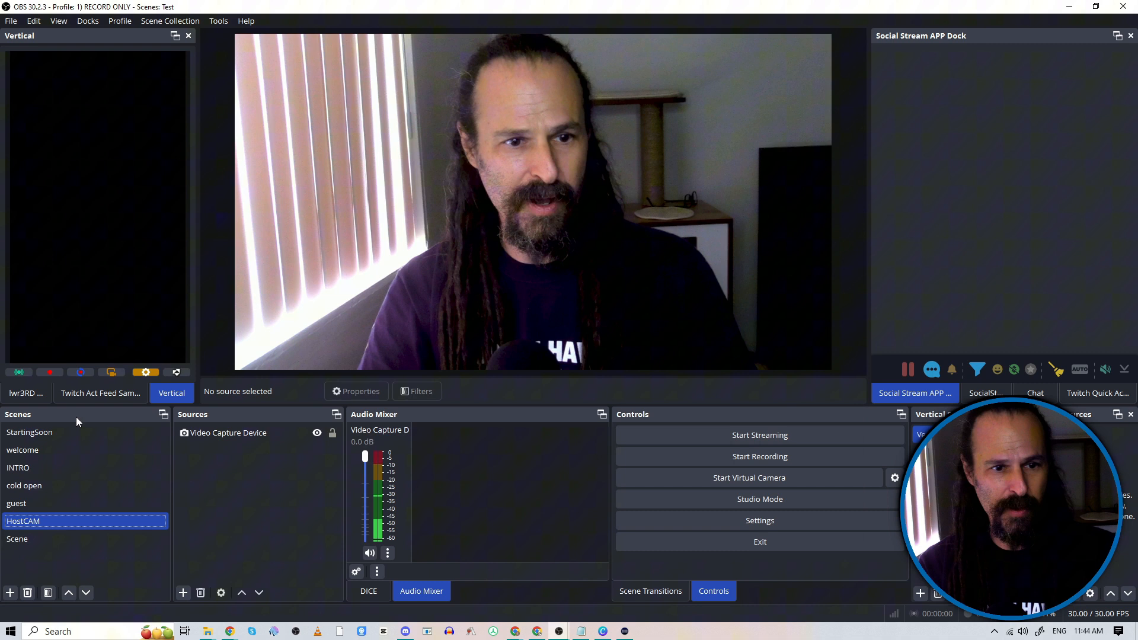
Switch to StartingSoon and let the sequence advance to the welcome scene.
left_click(29, 432)
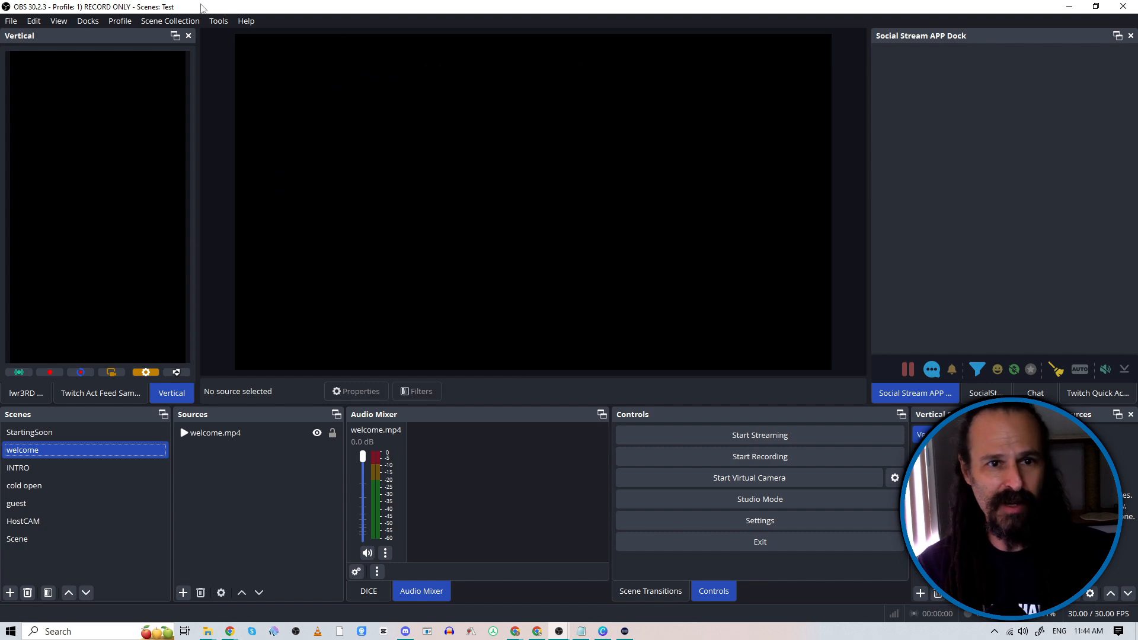
Reopen the Advanced Scene Switcher from Tools and show its empty Media tab.
left_click(217, 20)
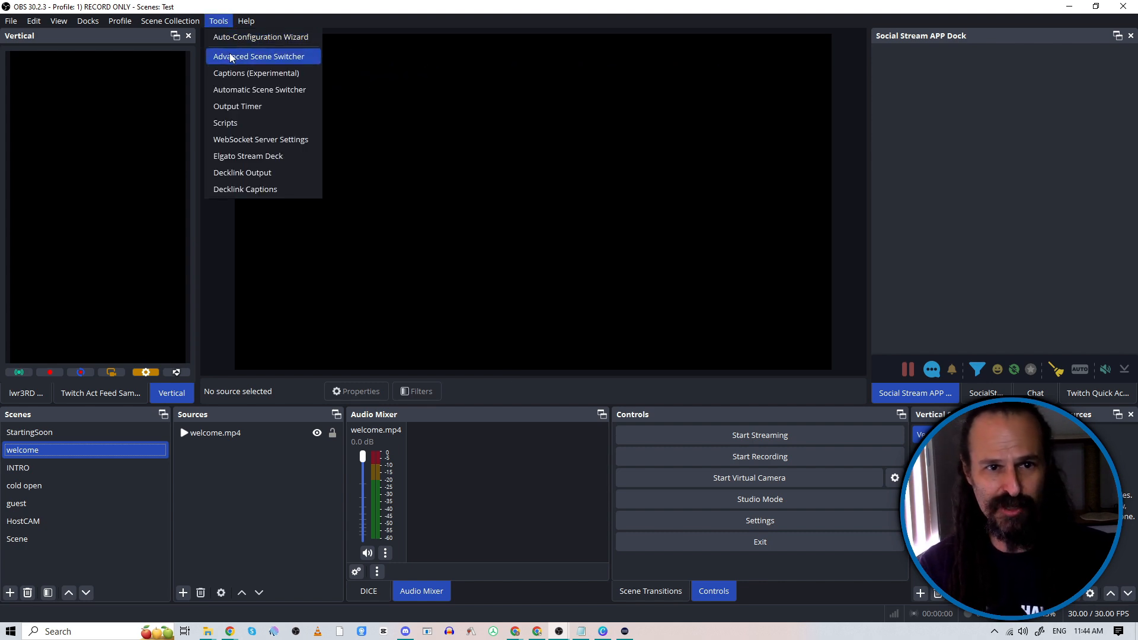
left_click(258, 56)
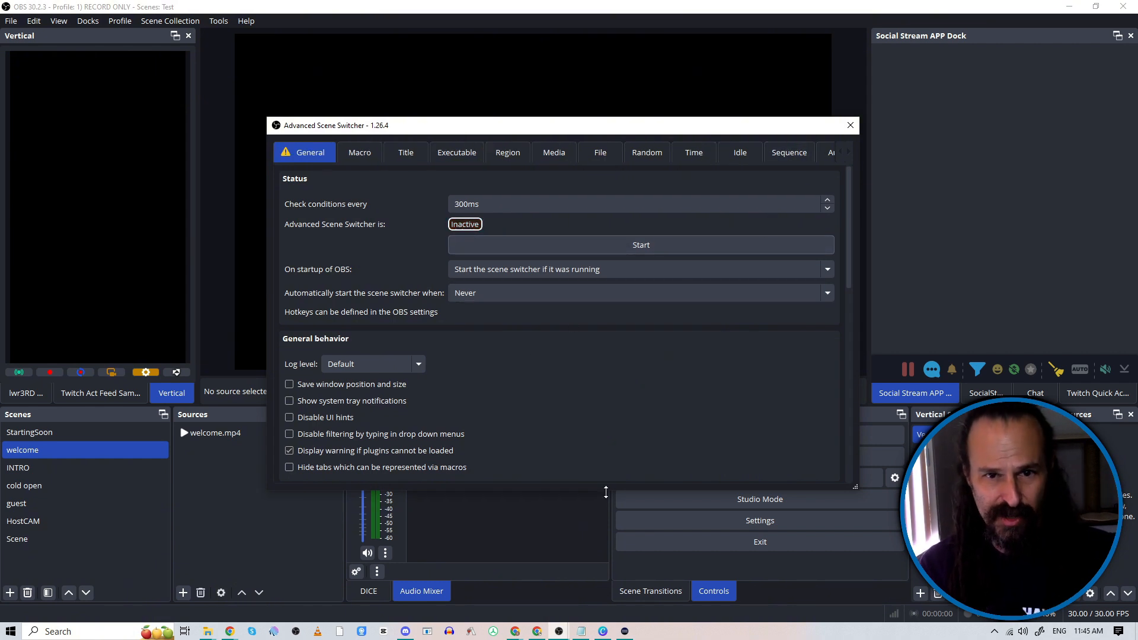
left_click(553, 152)
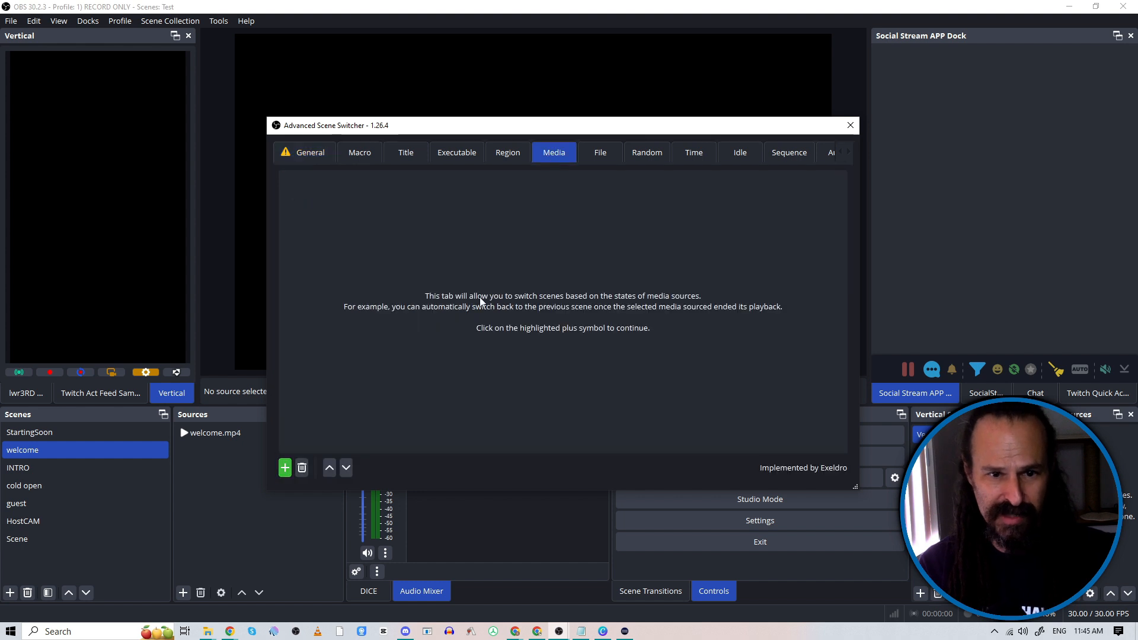
Add a media rule: when welcome.mp4 ends, cut to the INTRO scene.
left_click(284, 467)
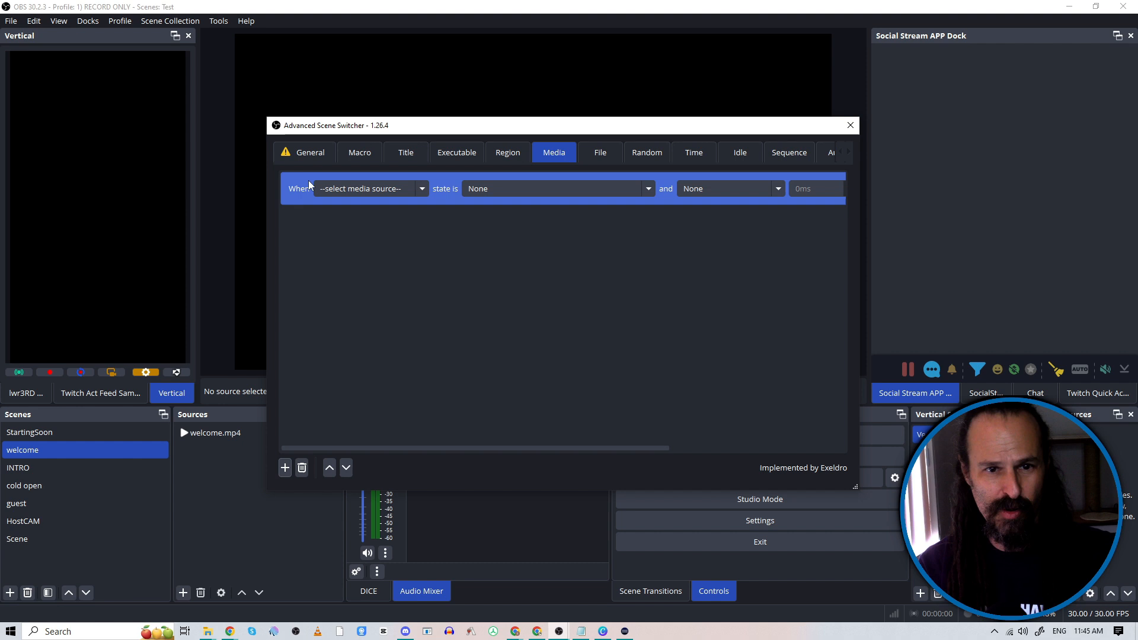
left_click(371, 187)
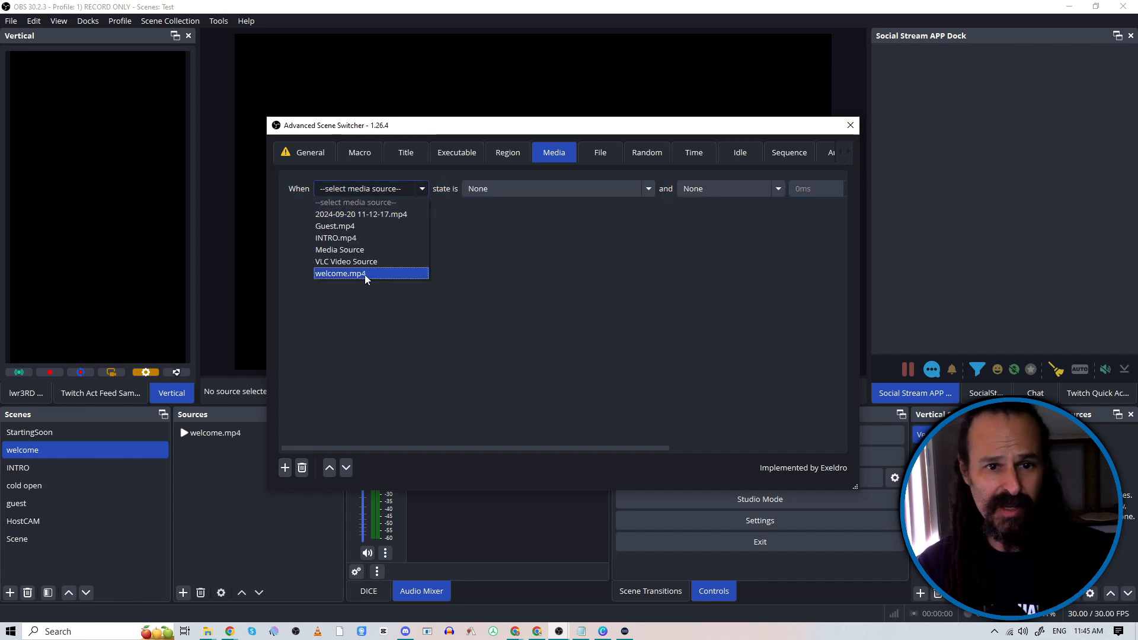
left_click(340, 274)
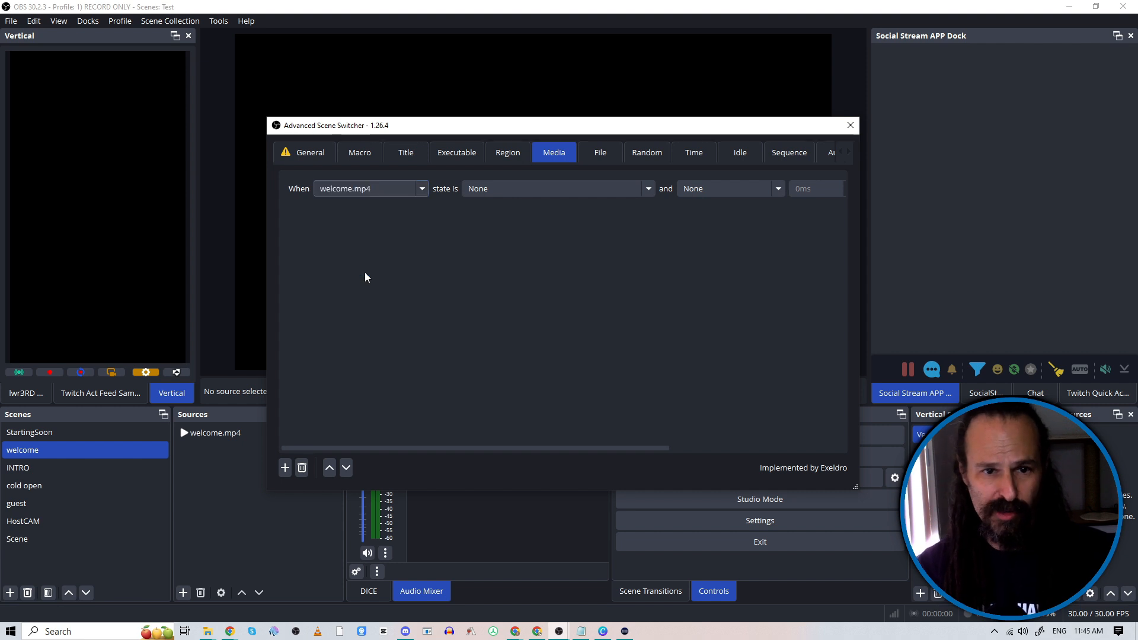
mouse_move(520, 236)
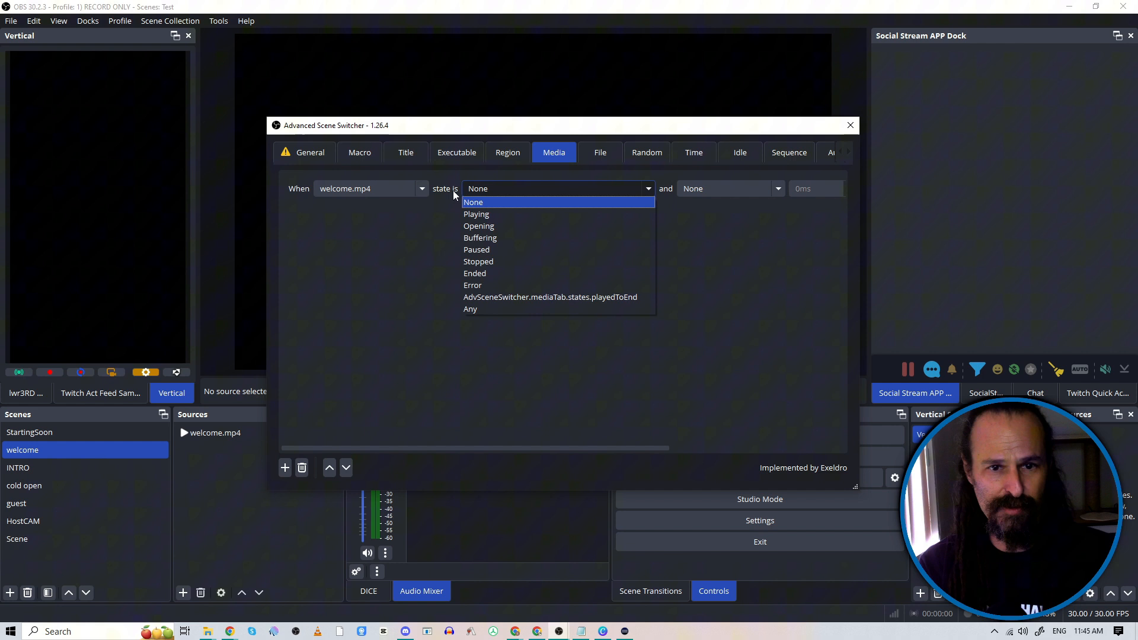
left_click(475, 272)
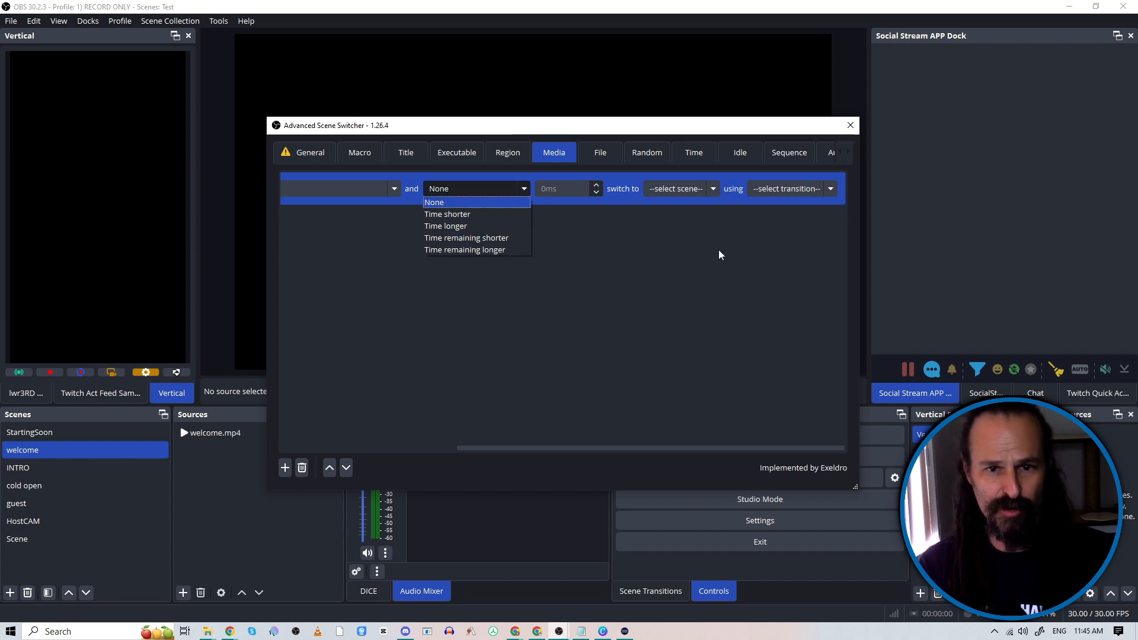
left_click(434, 202)
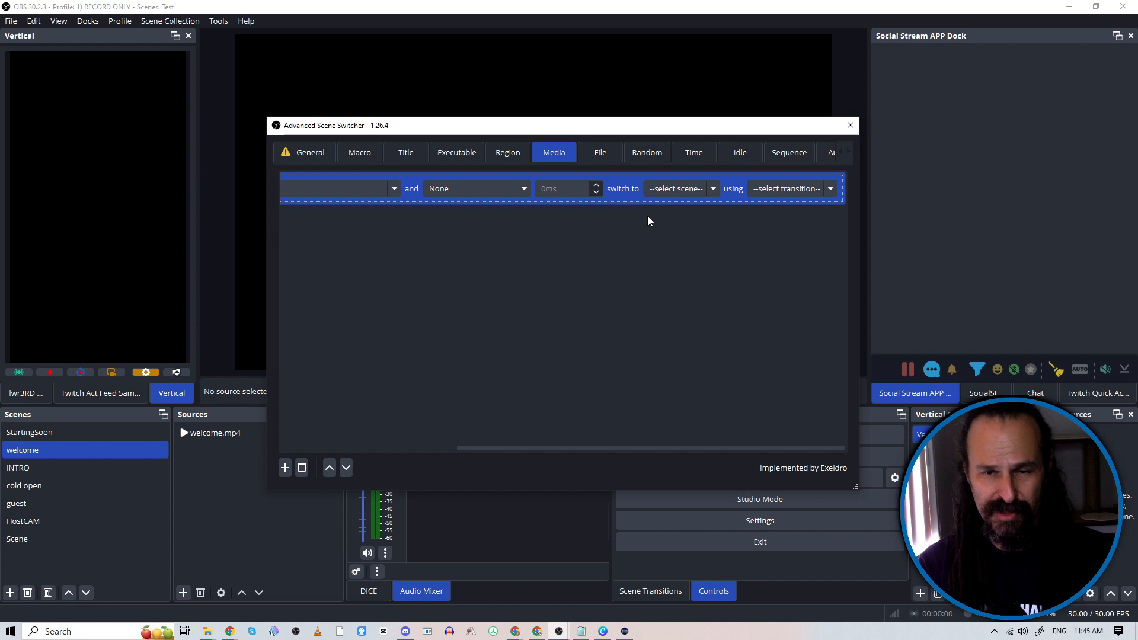
mouse_move(682, 217)
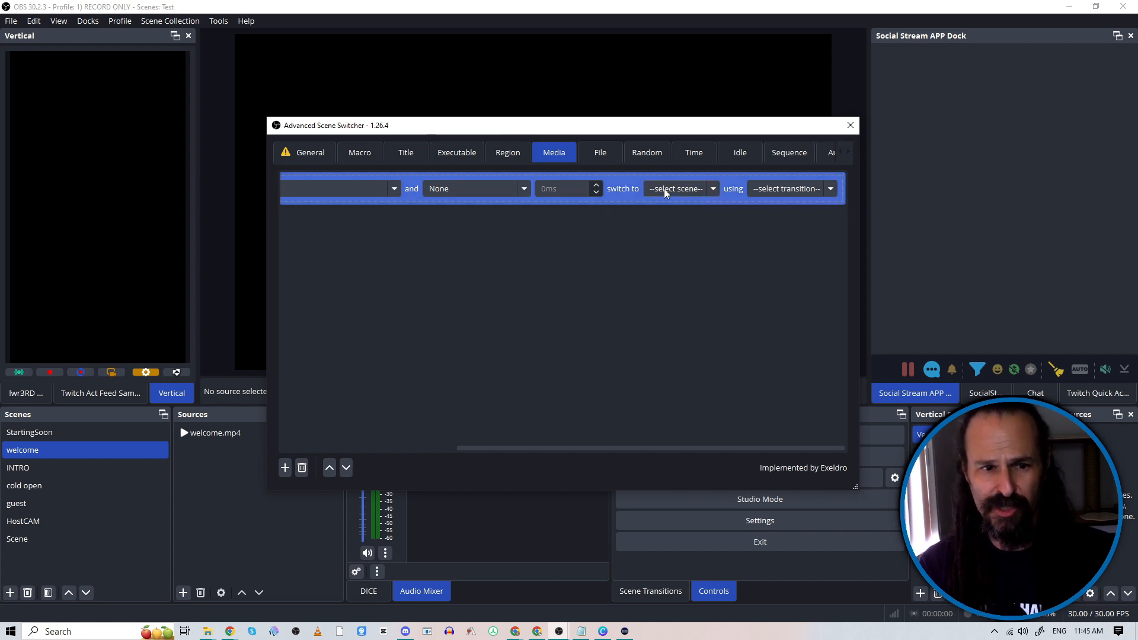
left_click(679, 188)
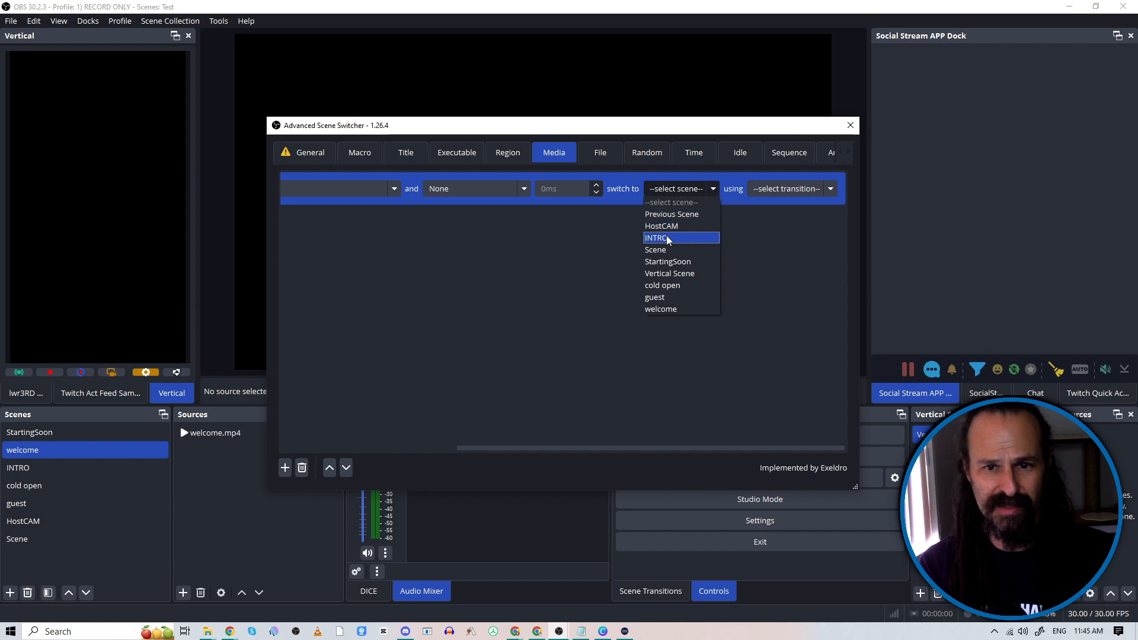
left_click(656, 237)
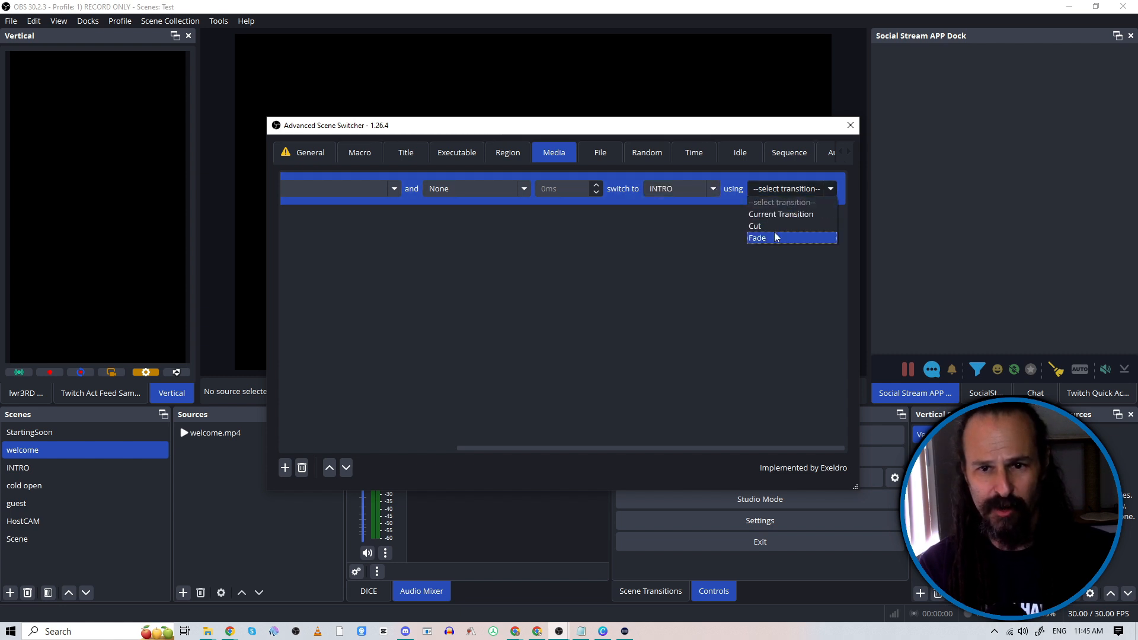
left_click(754, 226)
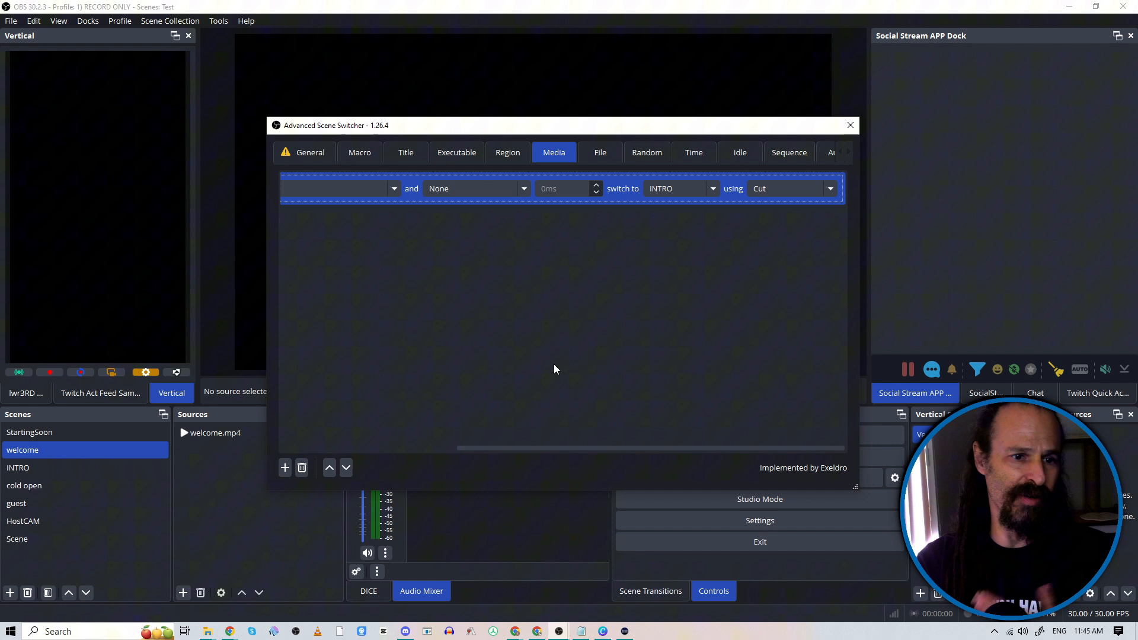
mouse_move(528, 406)
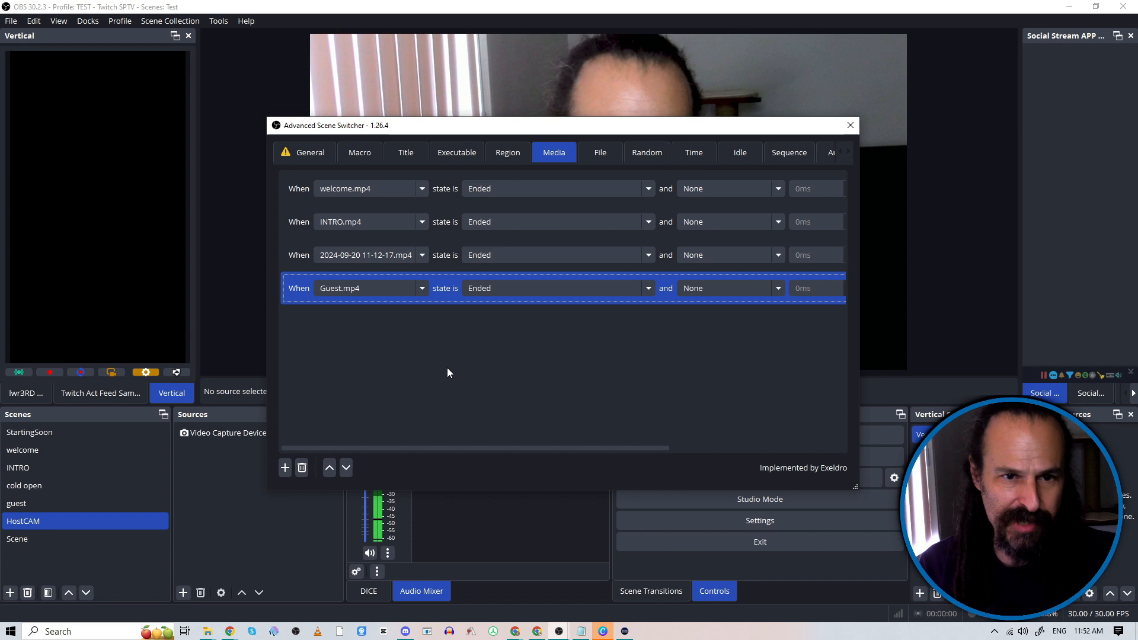
mouse_move(646, 152)
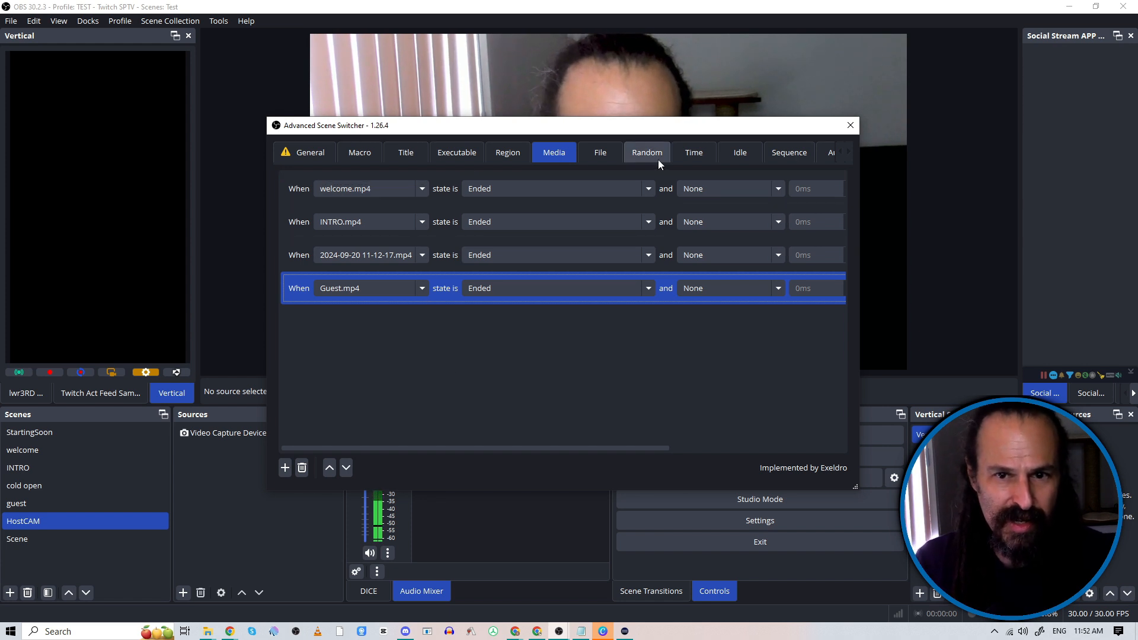
Review the Ended rules for welcome, INTRO, the recording and Guest.mp4, then close.
left_click(788, 153)
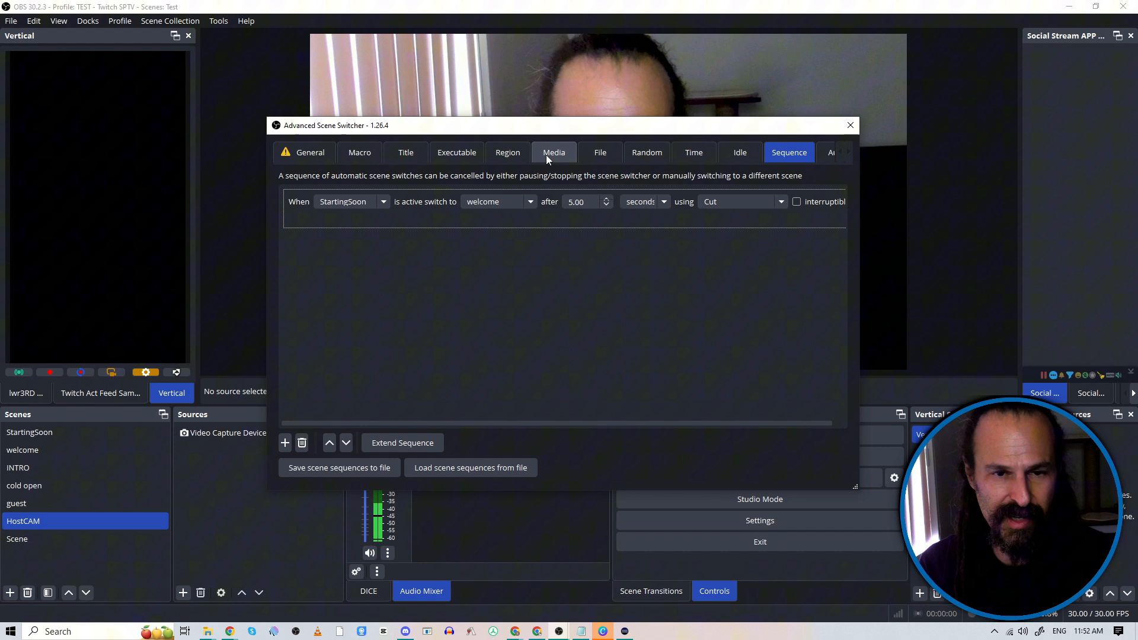
mouse_move(508, 152)
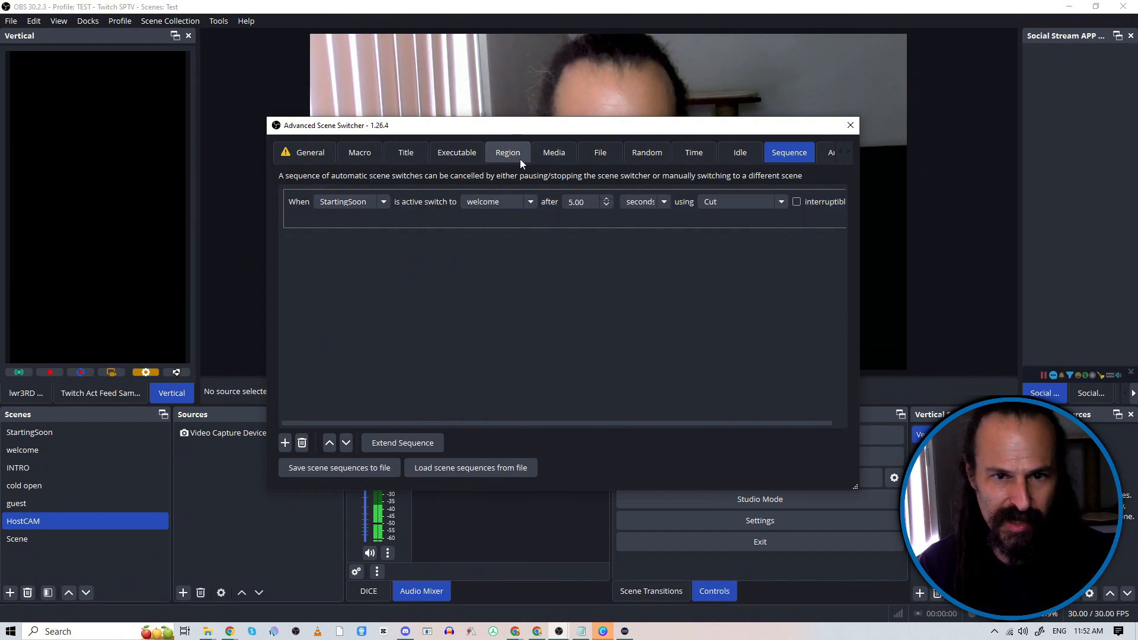
left_click(553, 153)
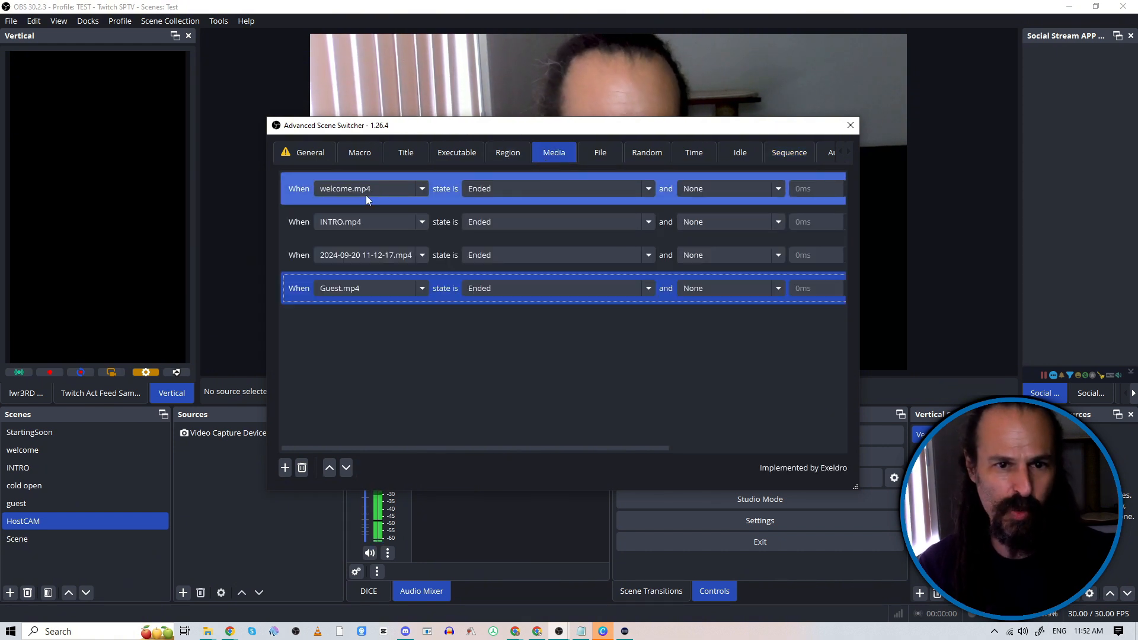
mouse_move(366, 196)
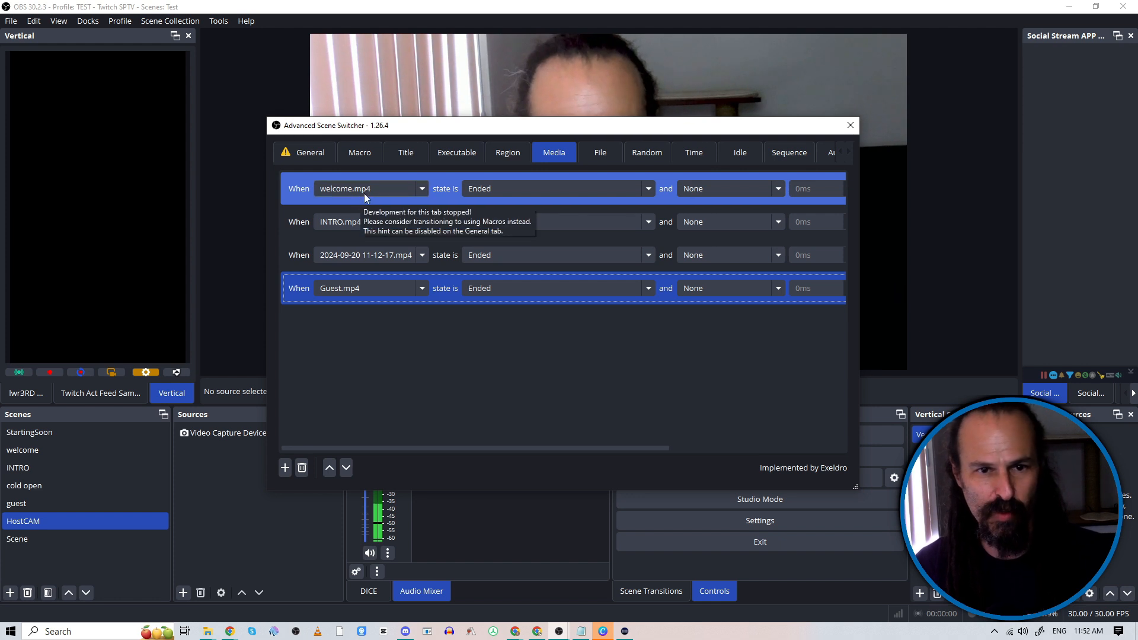
mouse_move(776, 468)
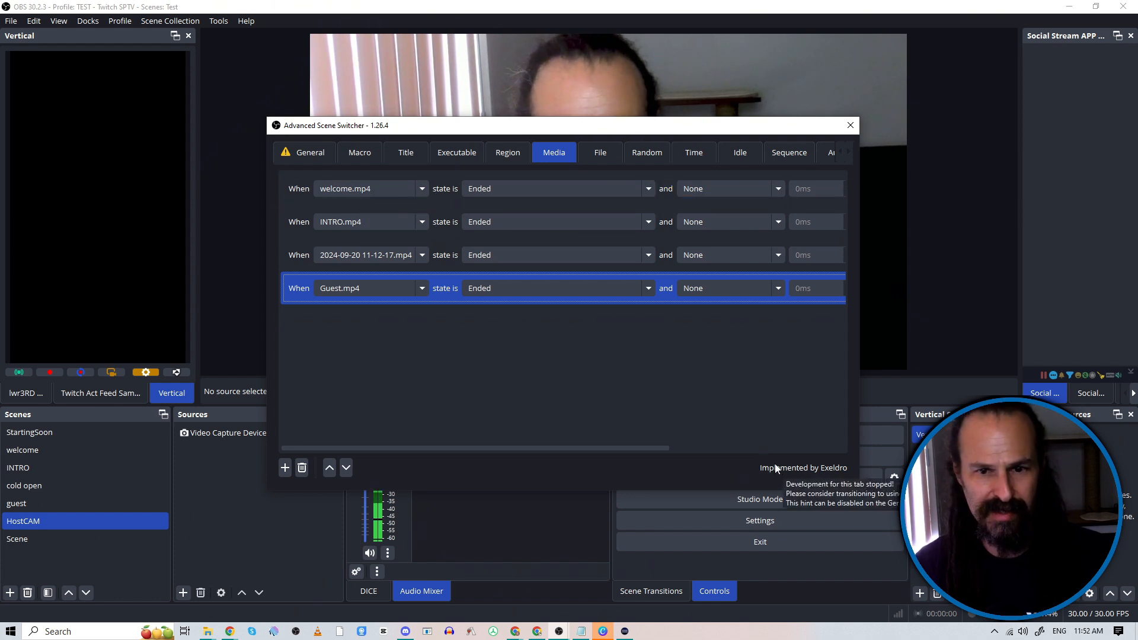
scroll("right", 3)
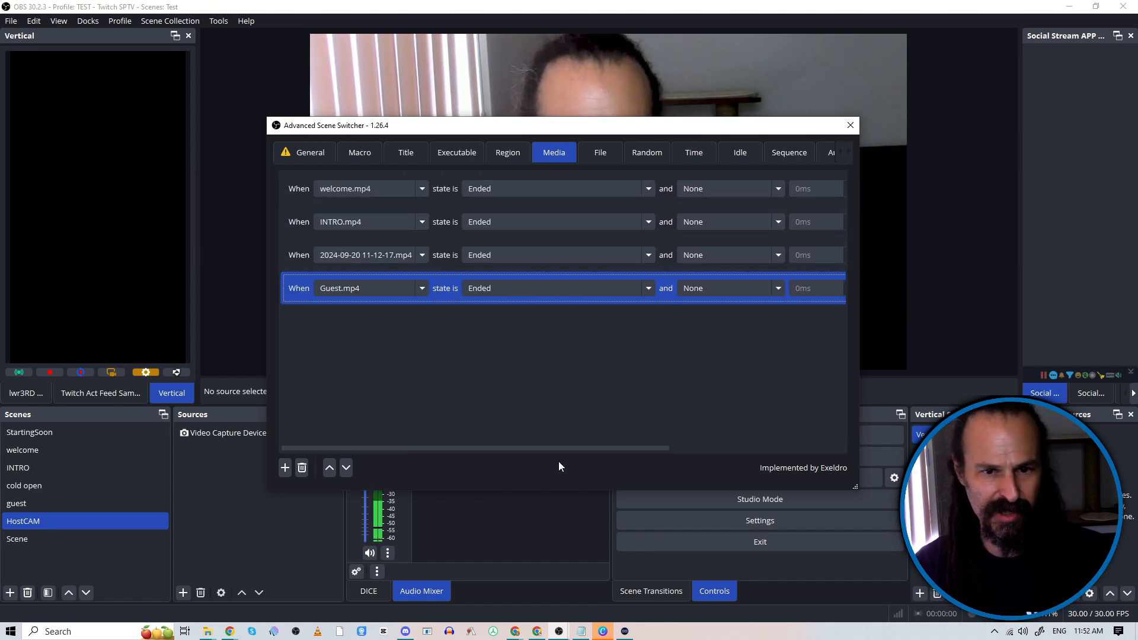
left_click(366, 255)
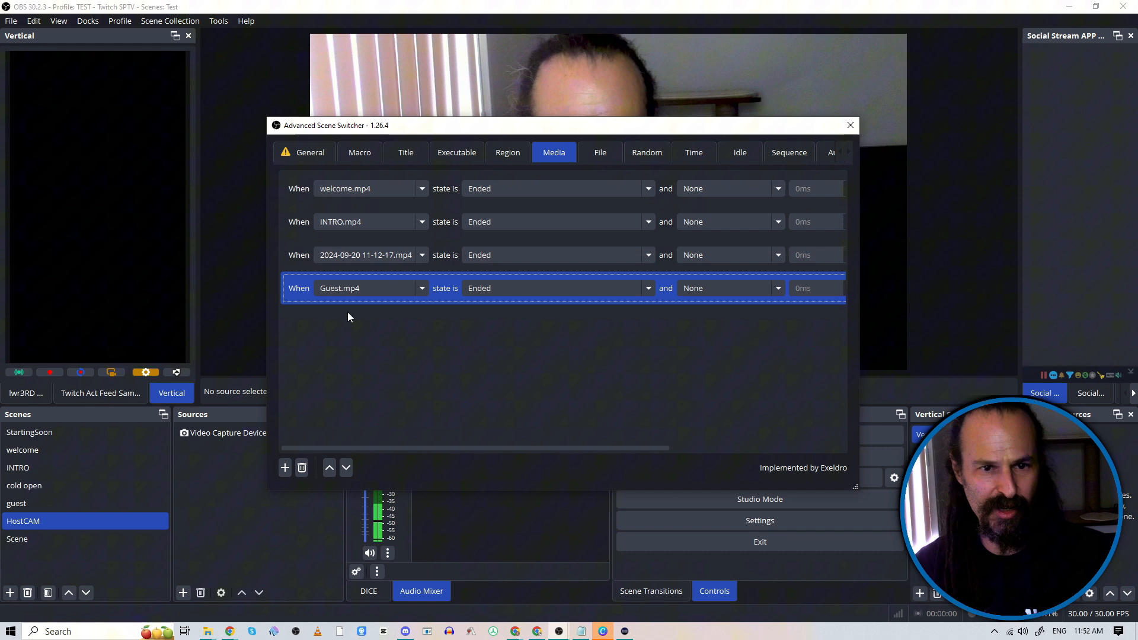
mouse_move(528, 407)
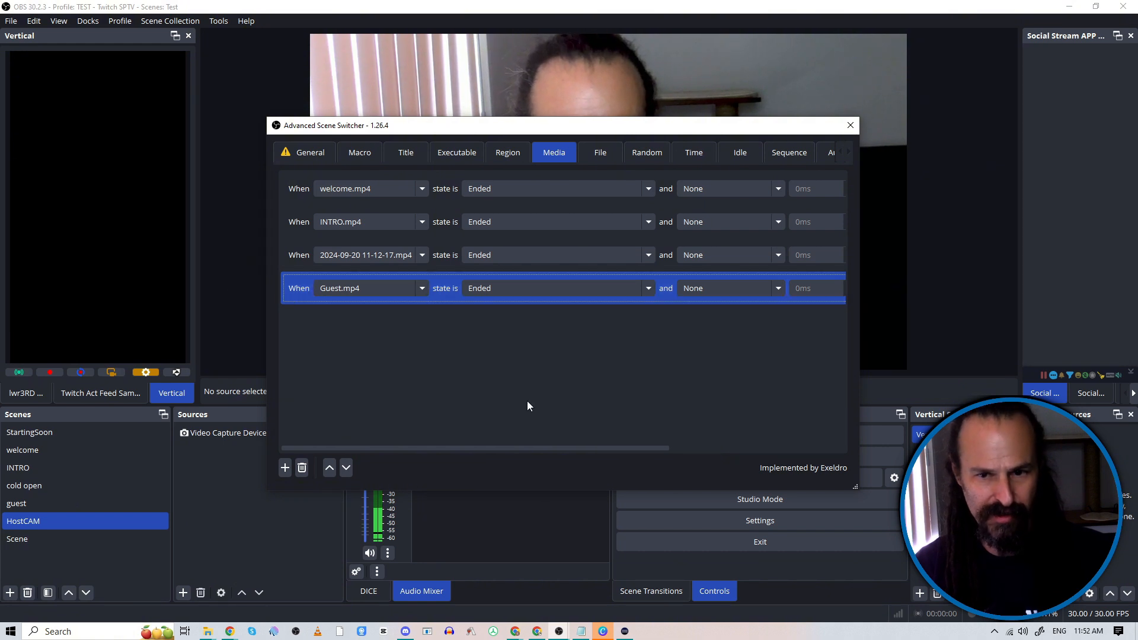
mouse_move(528, 458)
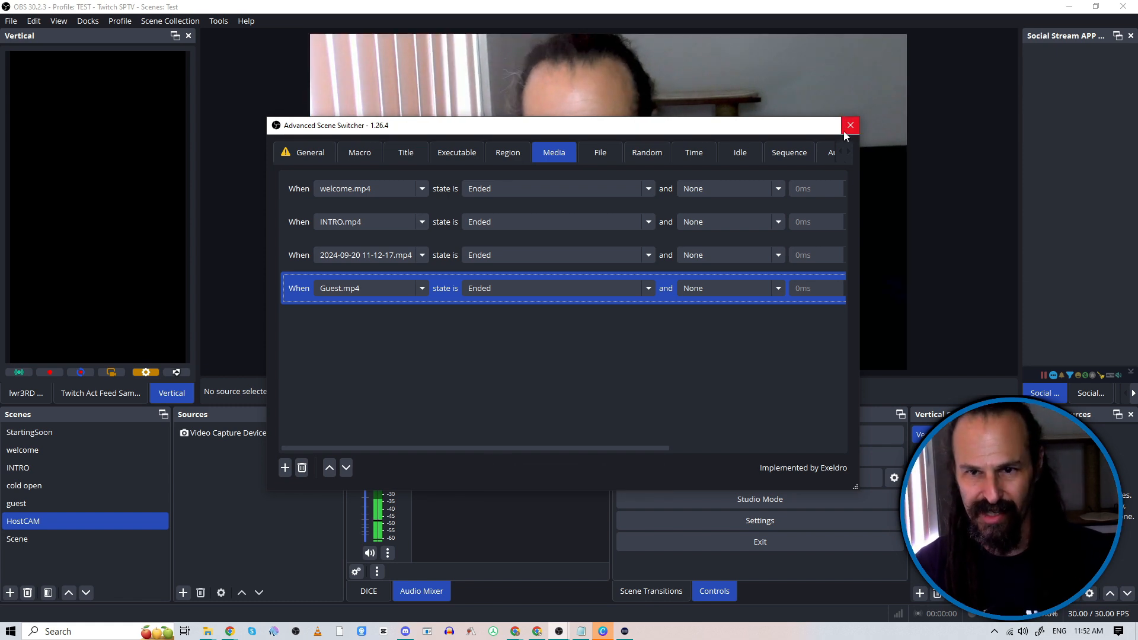
left_click(849, 125)
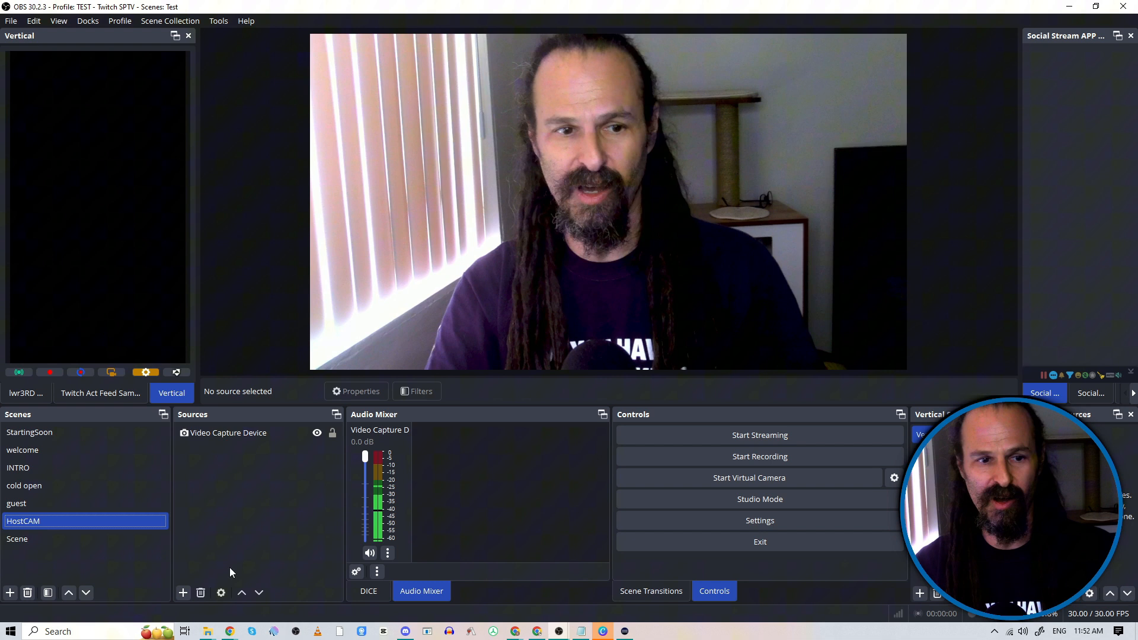
left_click(72, 468)
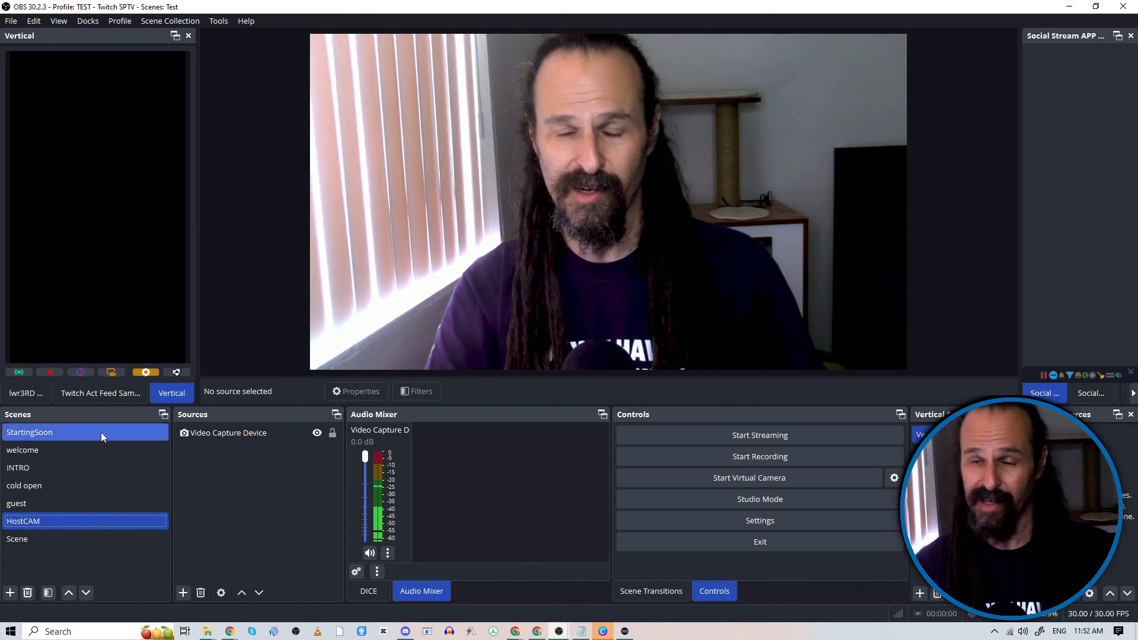
left_click(84, 467)
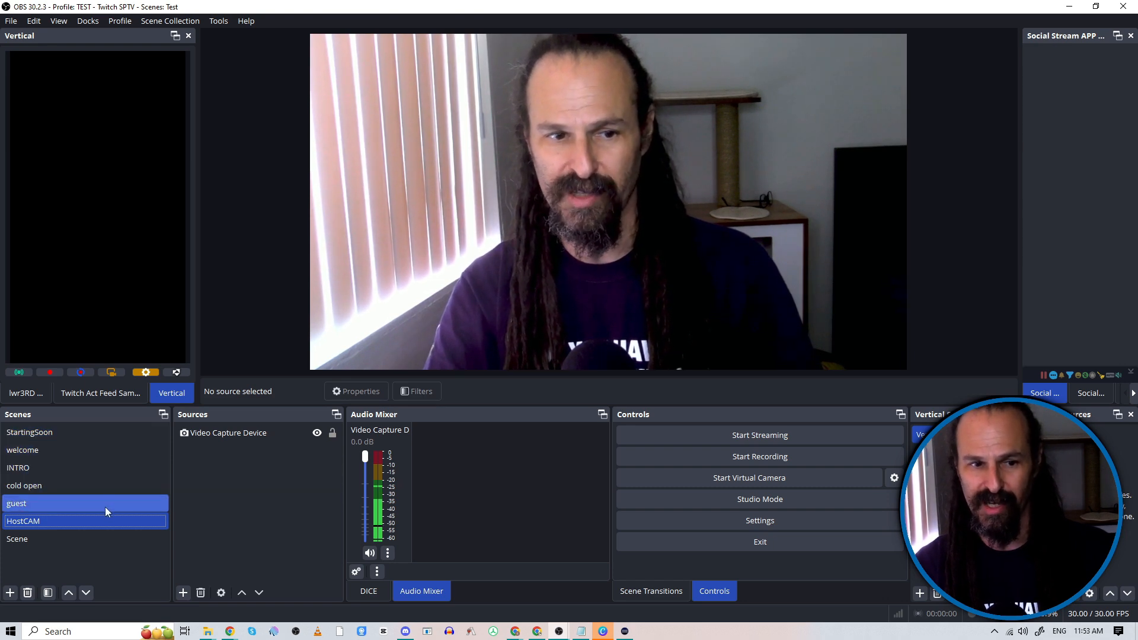
left_click(30, 432)
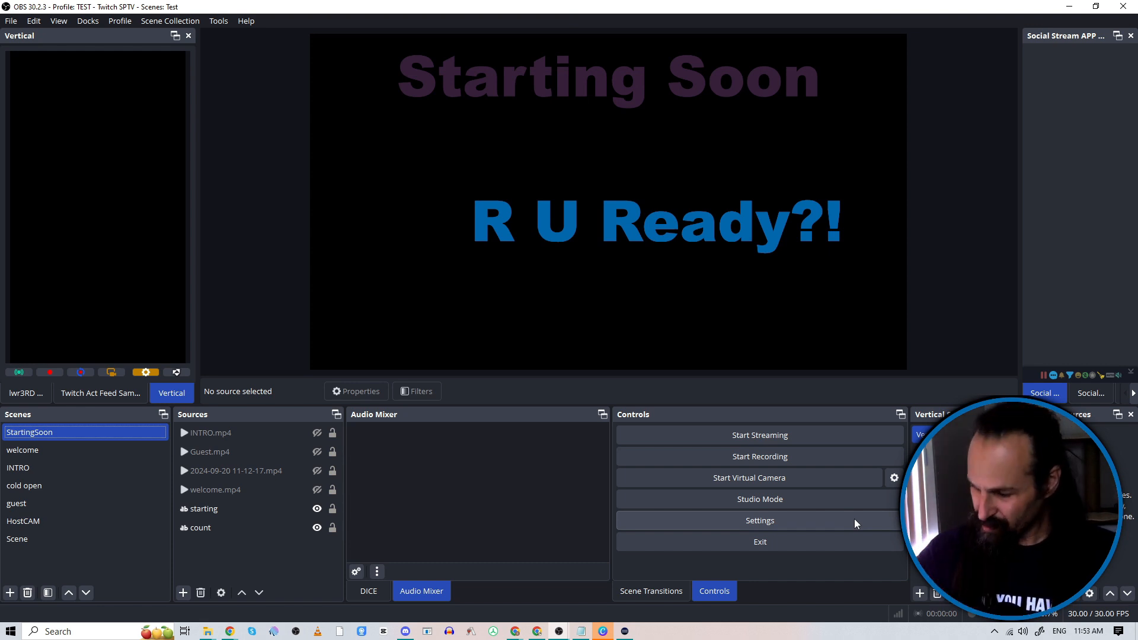
left_click(24, 485)
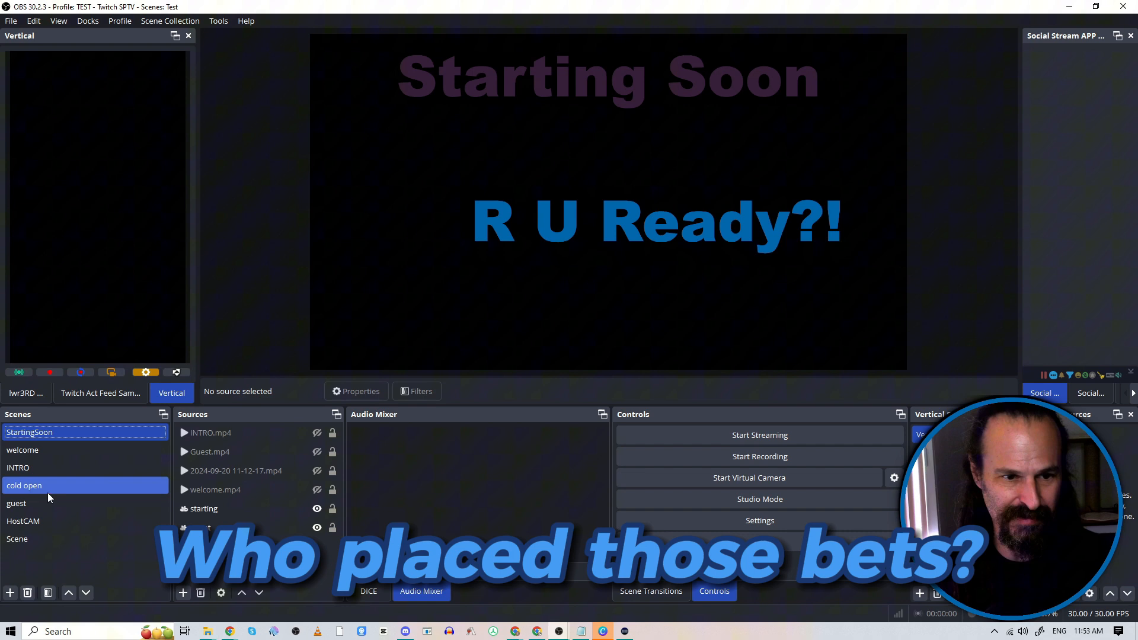
left_click(23, 521)
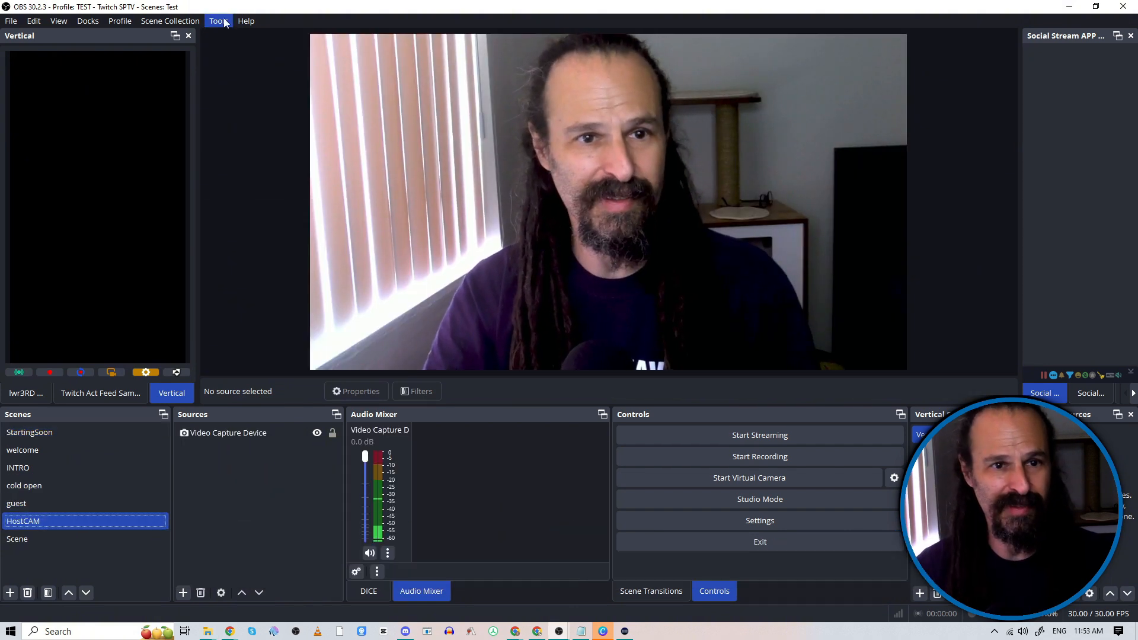
Reopen the Advanced Scene Switcher and start it from the General tab.
left_click(217, 20)
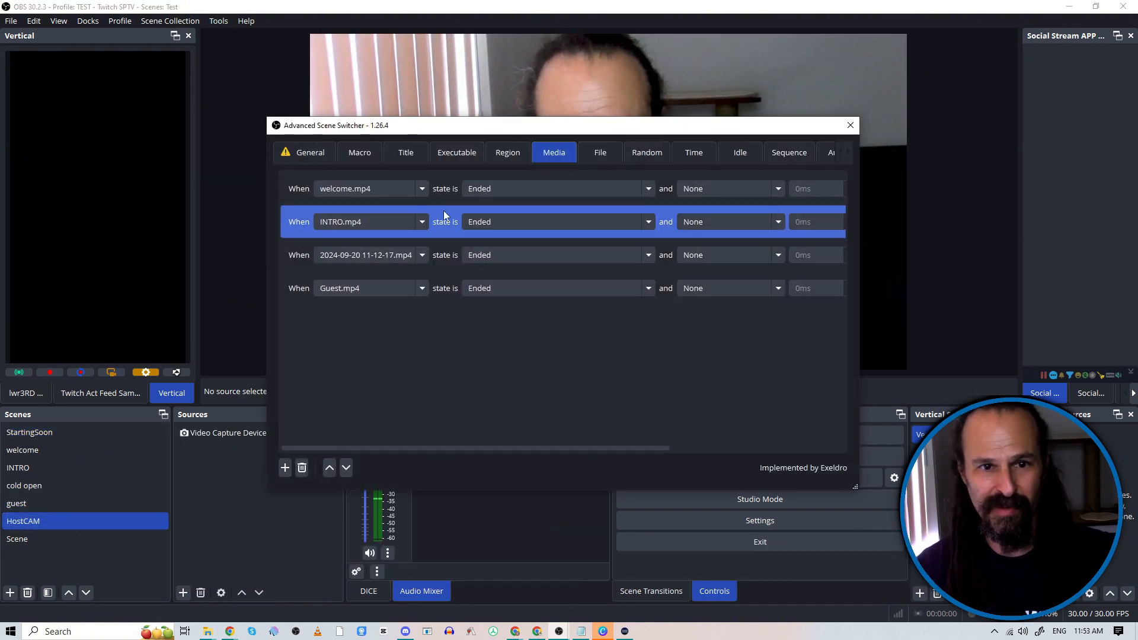
left_click(310, 152)
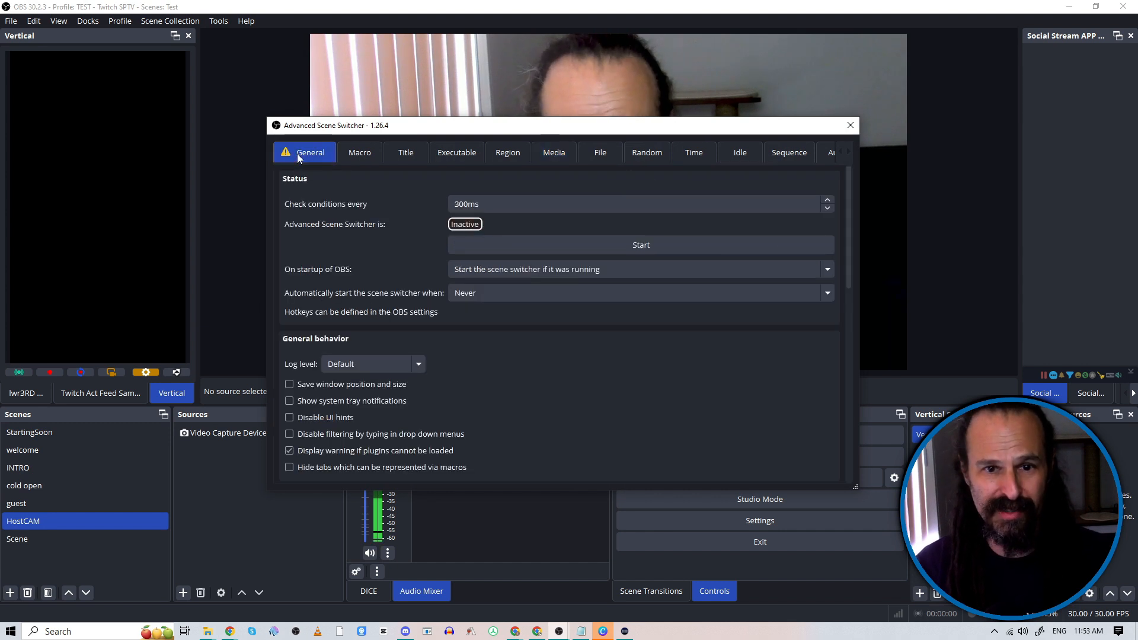
mouse_move(475, 363)
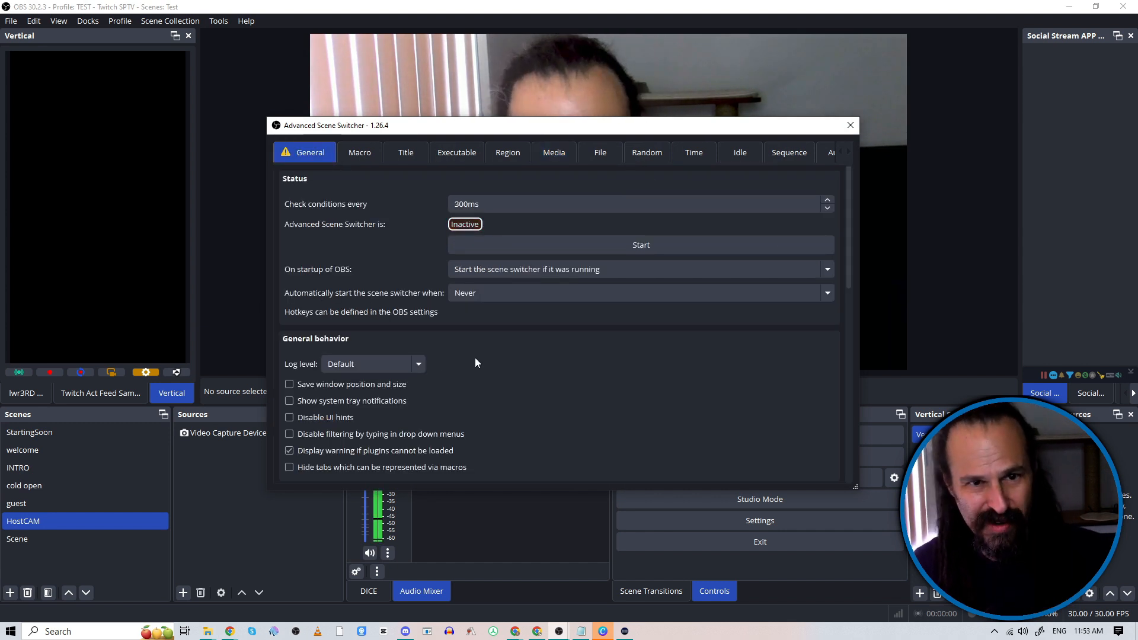
mouse_move(640, 245)
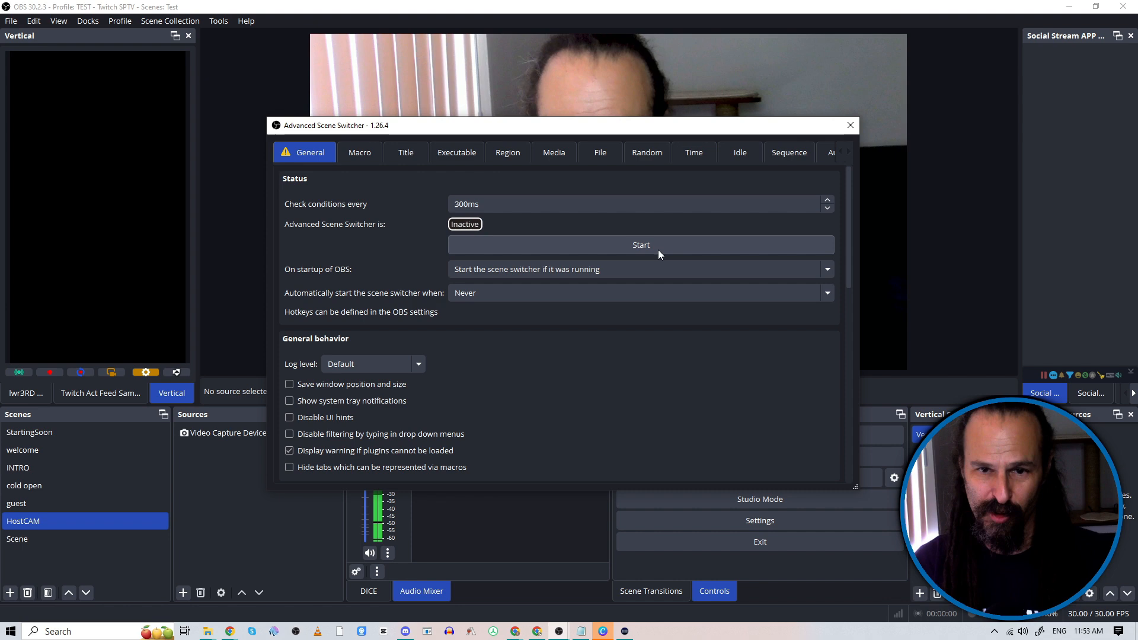
left_click(639, 245)
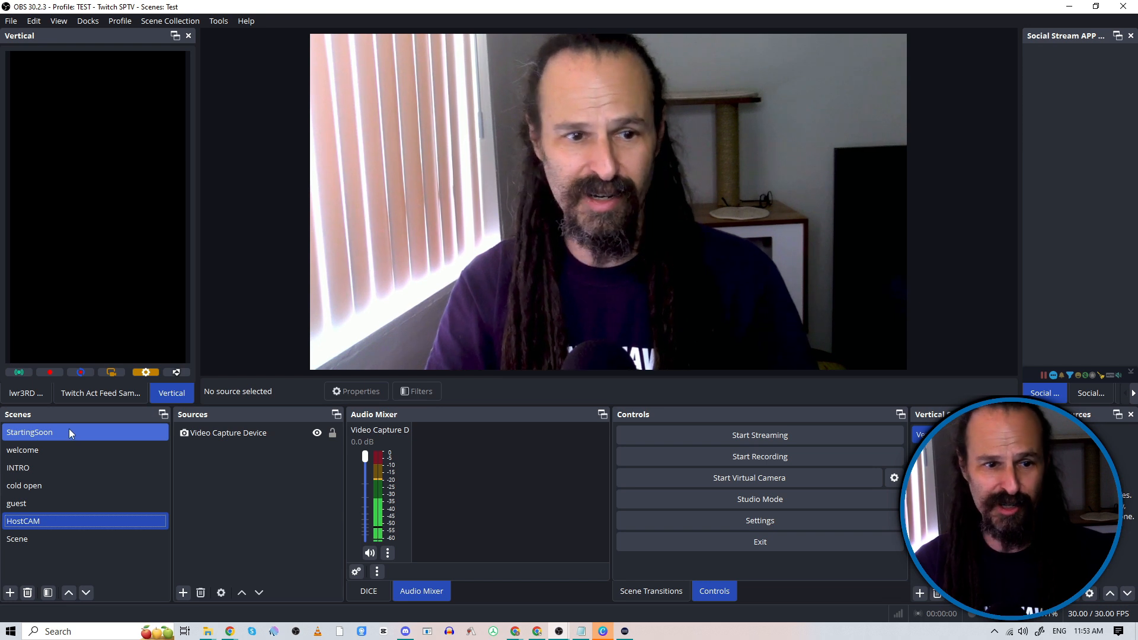
Trigger StartingSoon and follow the automatic switches through welcome, INTRO and guest to HostCAM.
left_click(30, 432)
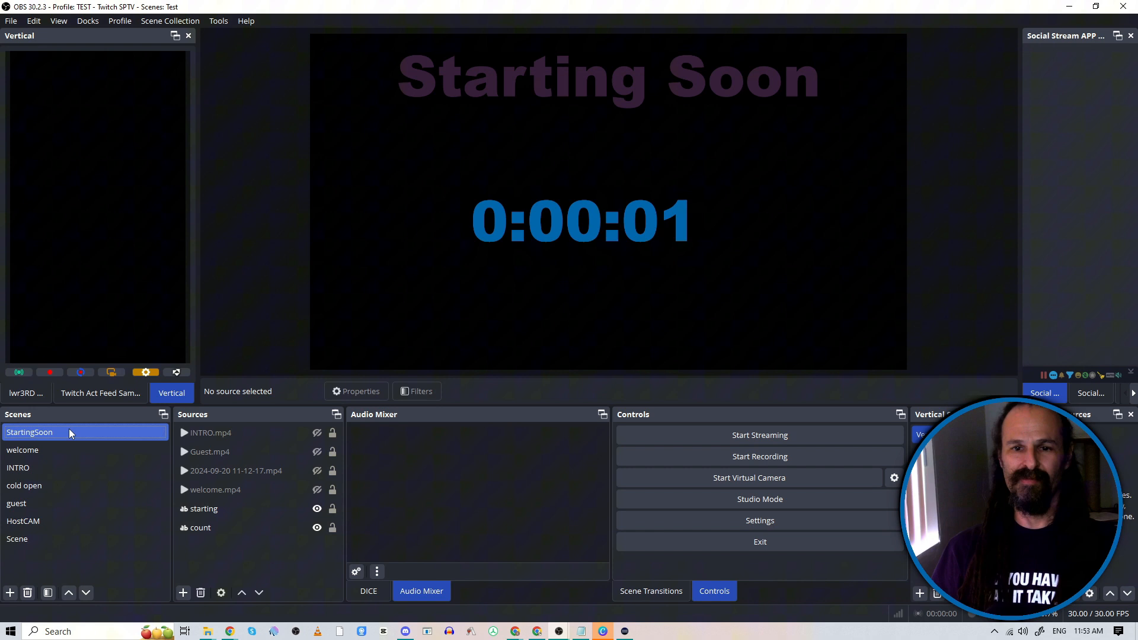
left_click(22, 449)
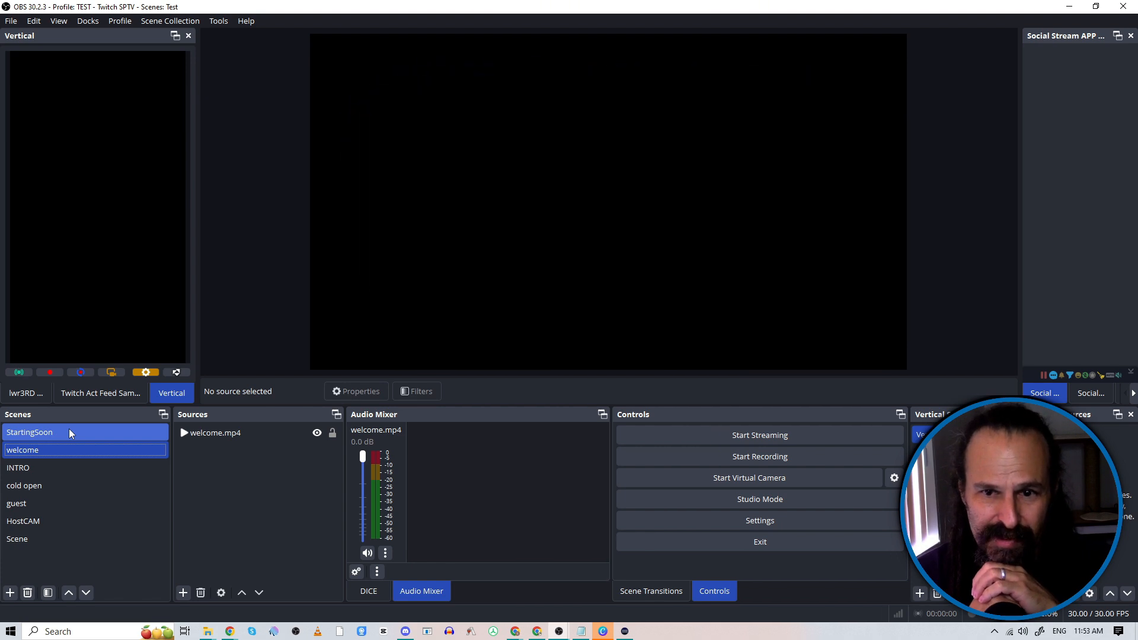
left_click(19, 468)
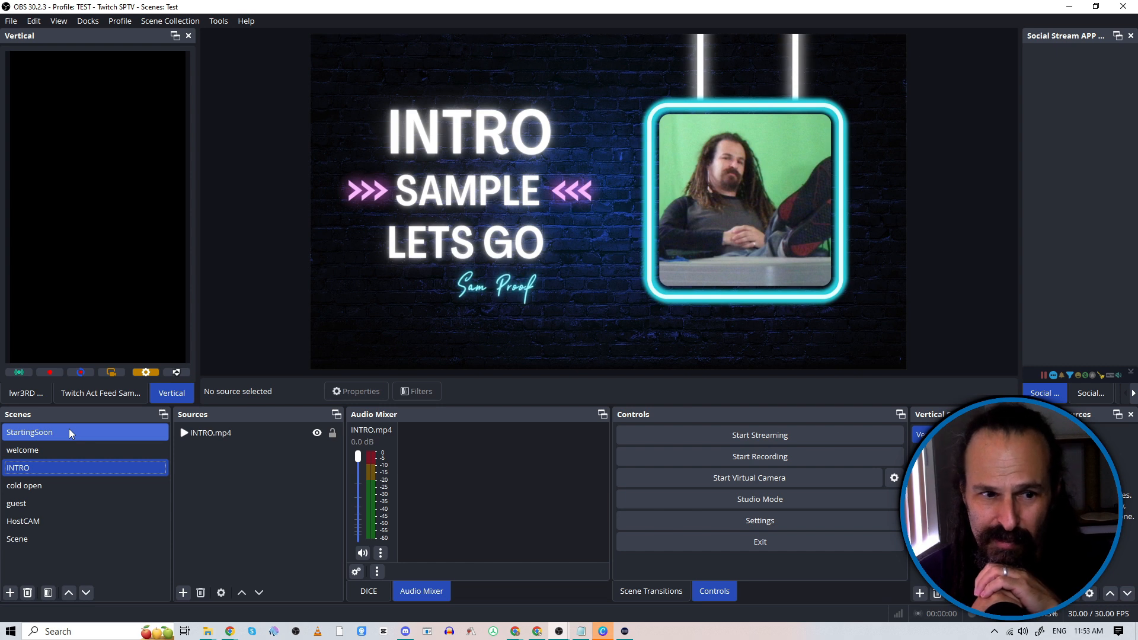
left_click(24, 485)
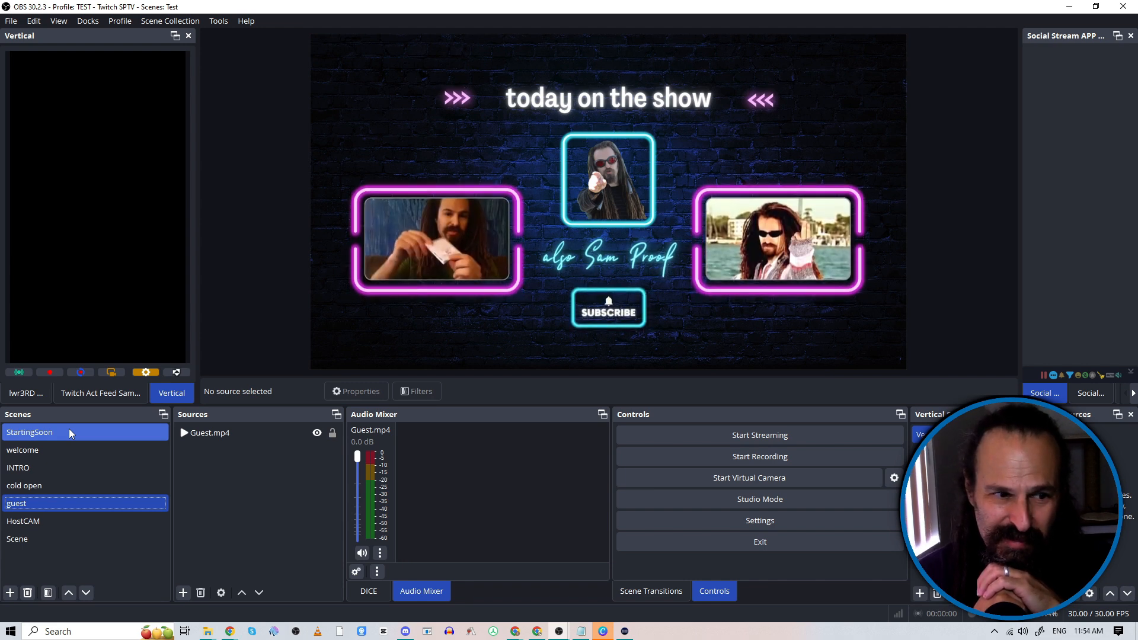
left_click(23, 521)
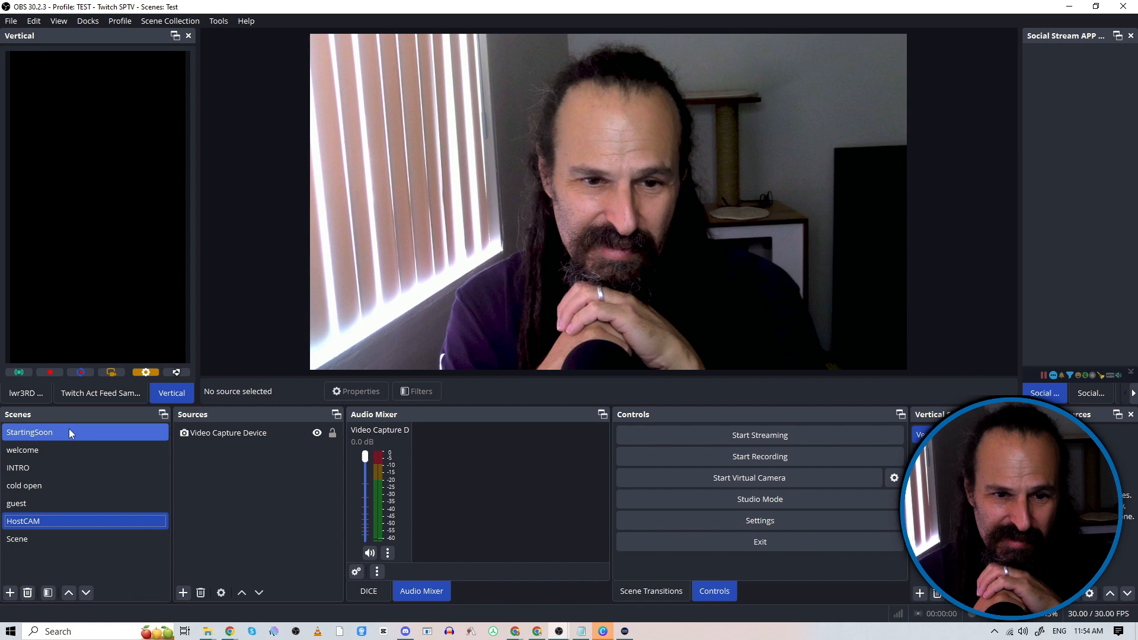